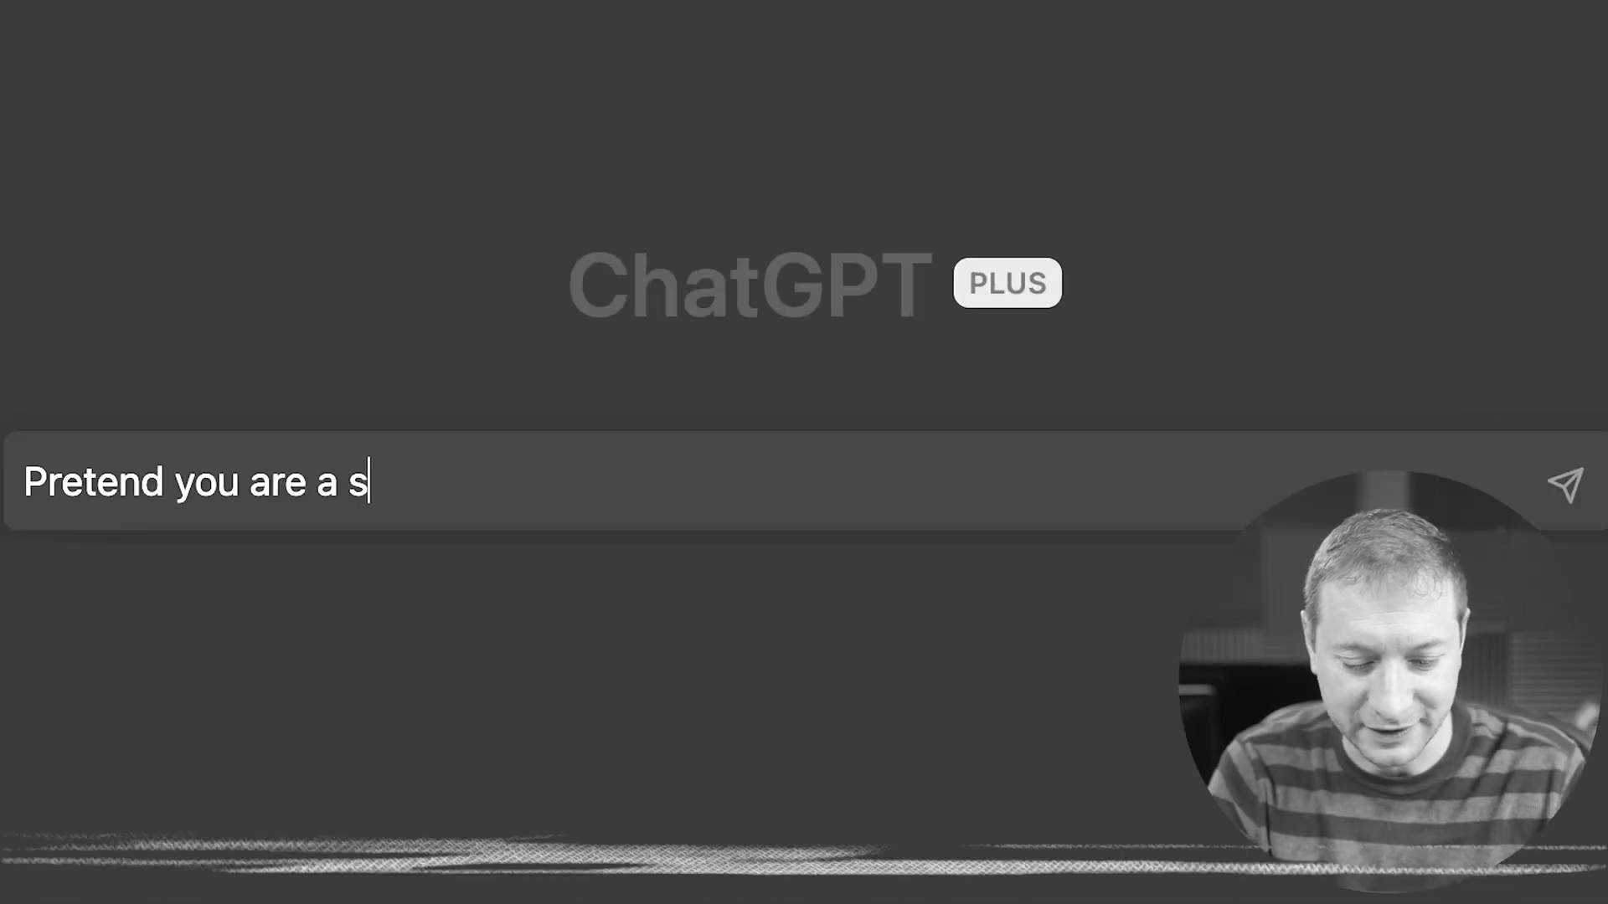
Step: Begin a ChatGPT prompt asking it to pretend to be a Stack Overflow moderator
text(tackoverflow mede)
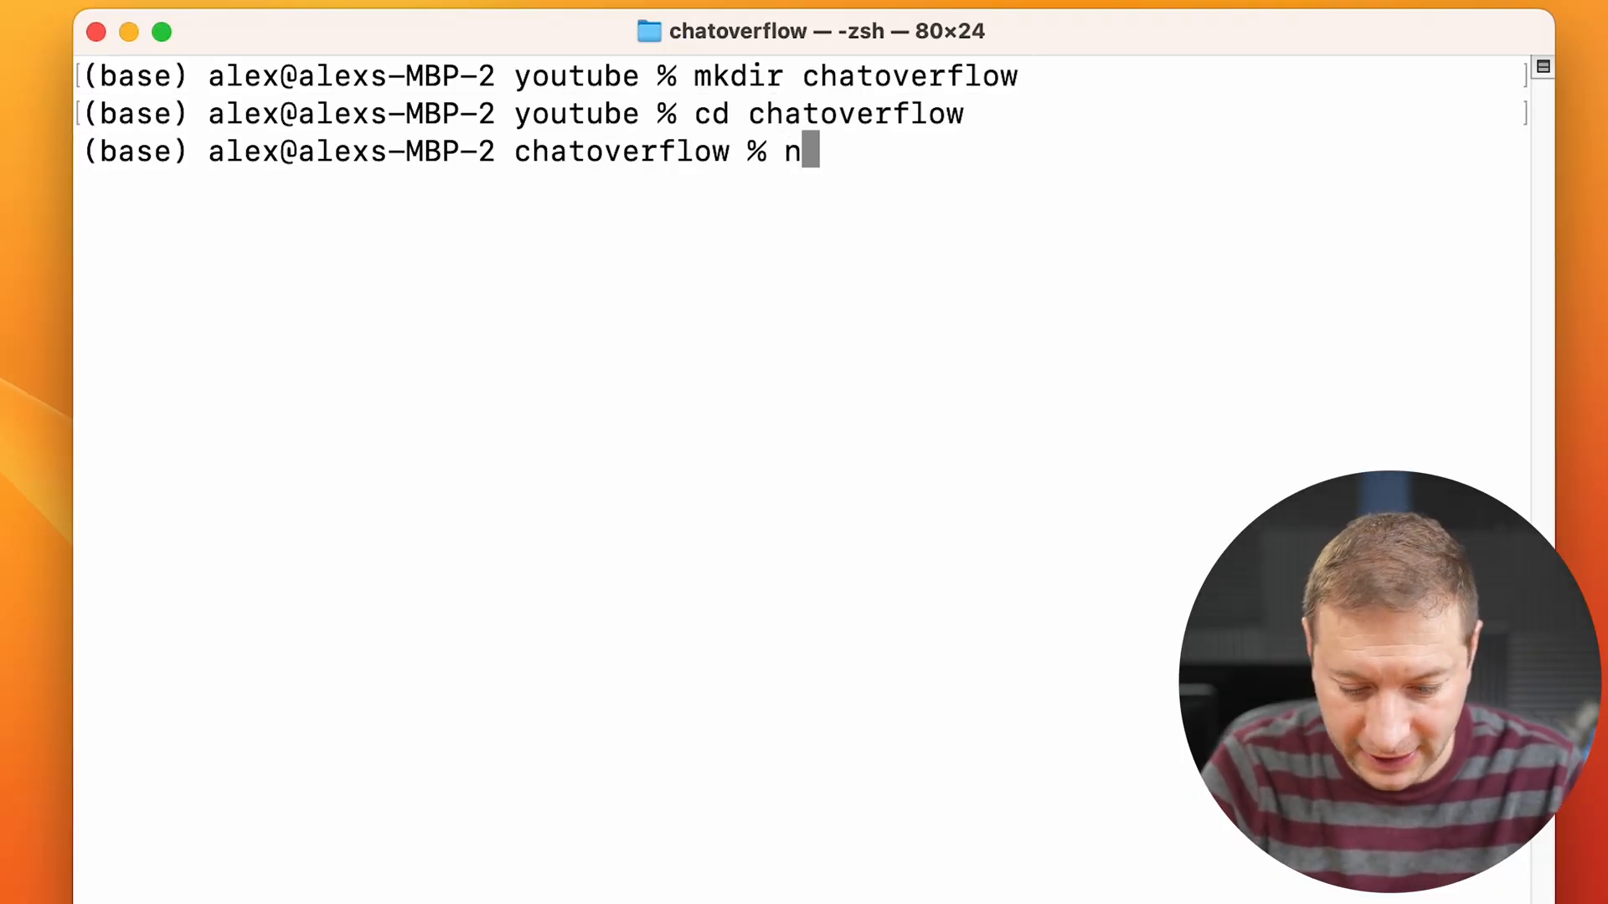
Step: Initialise the chatoverflow project with npm init in the terminal
text(pm init)
text(script)
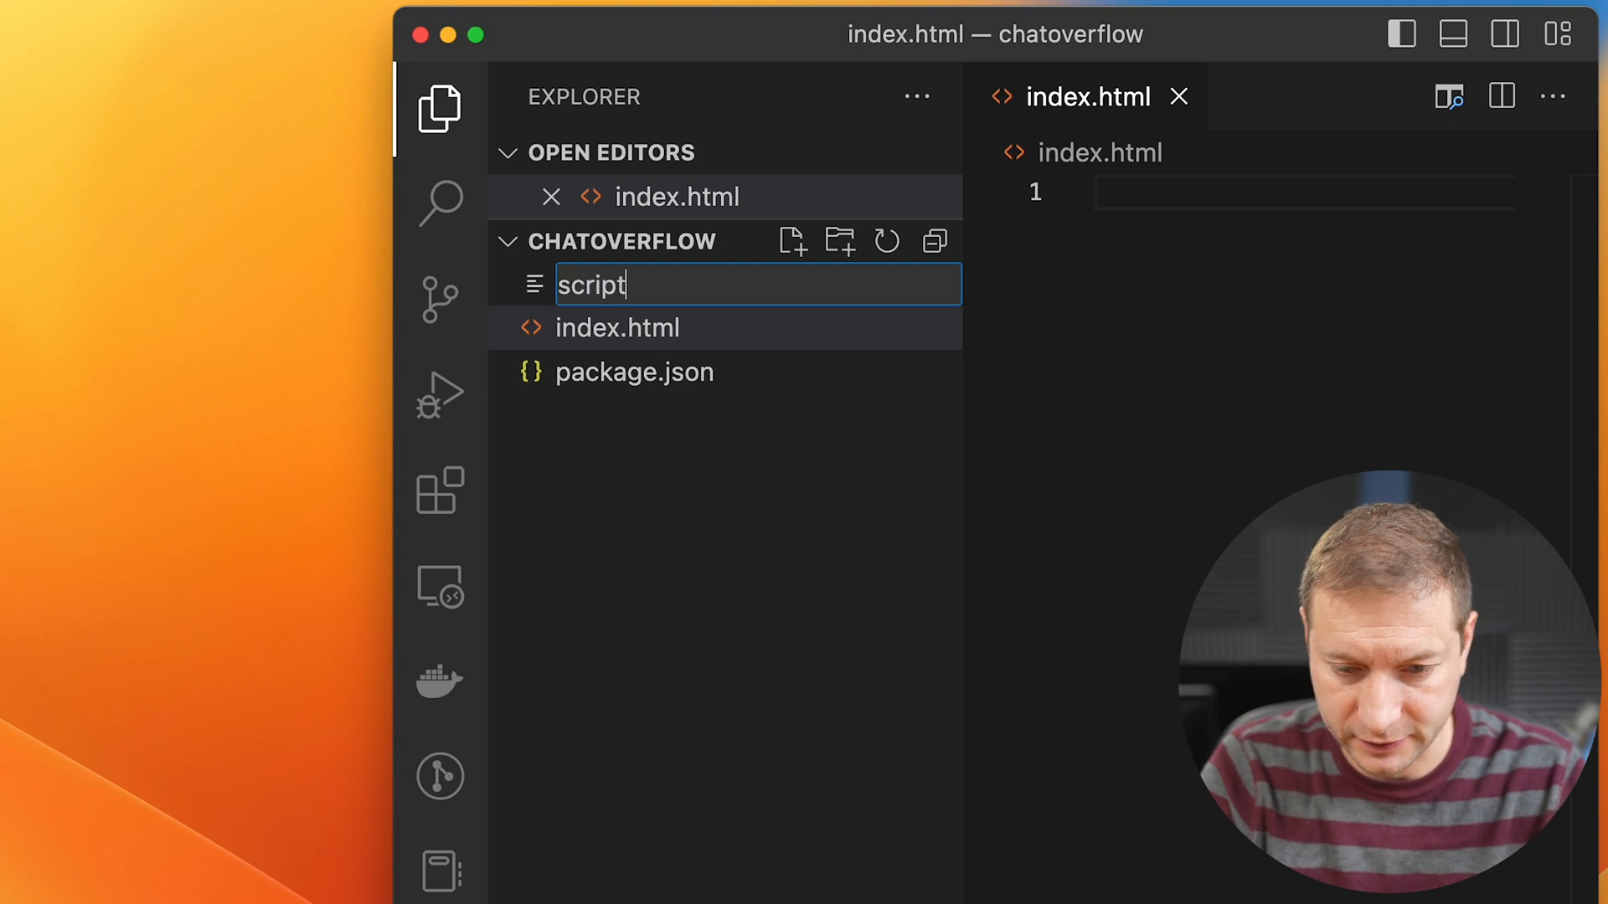
Step: Create an empty script.js in the chatoverflow project and focus its editor
key(Enter)
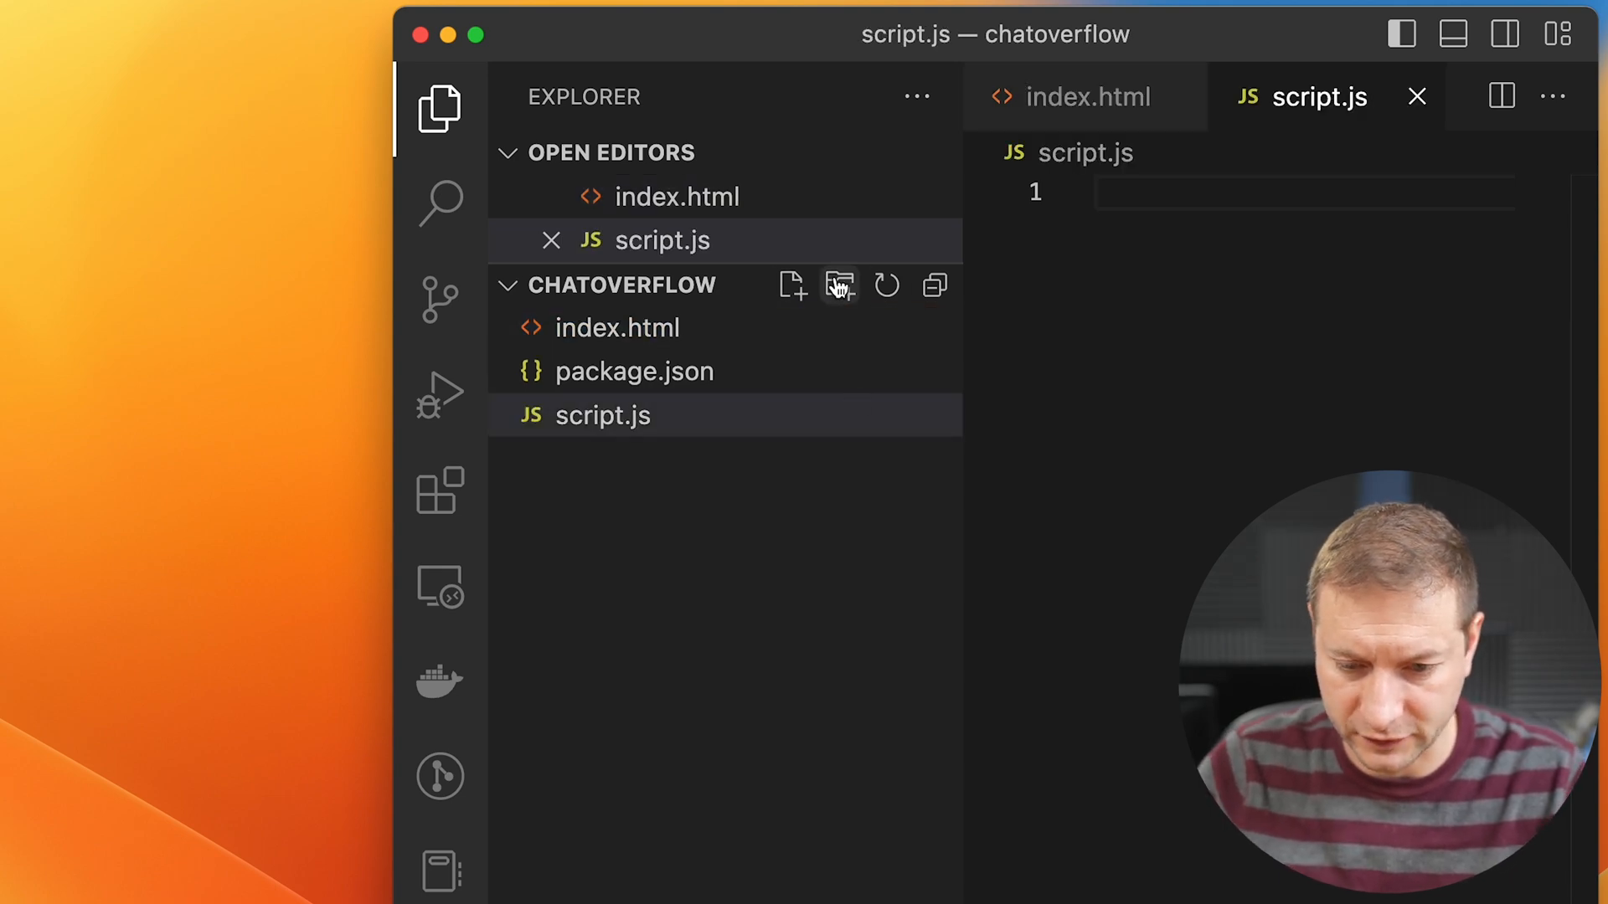
click(793, 286)
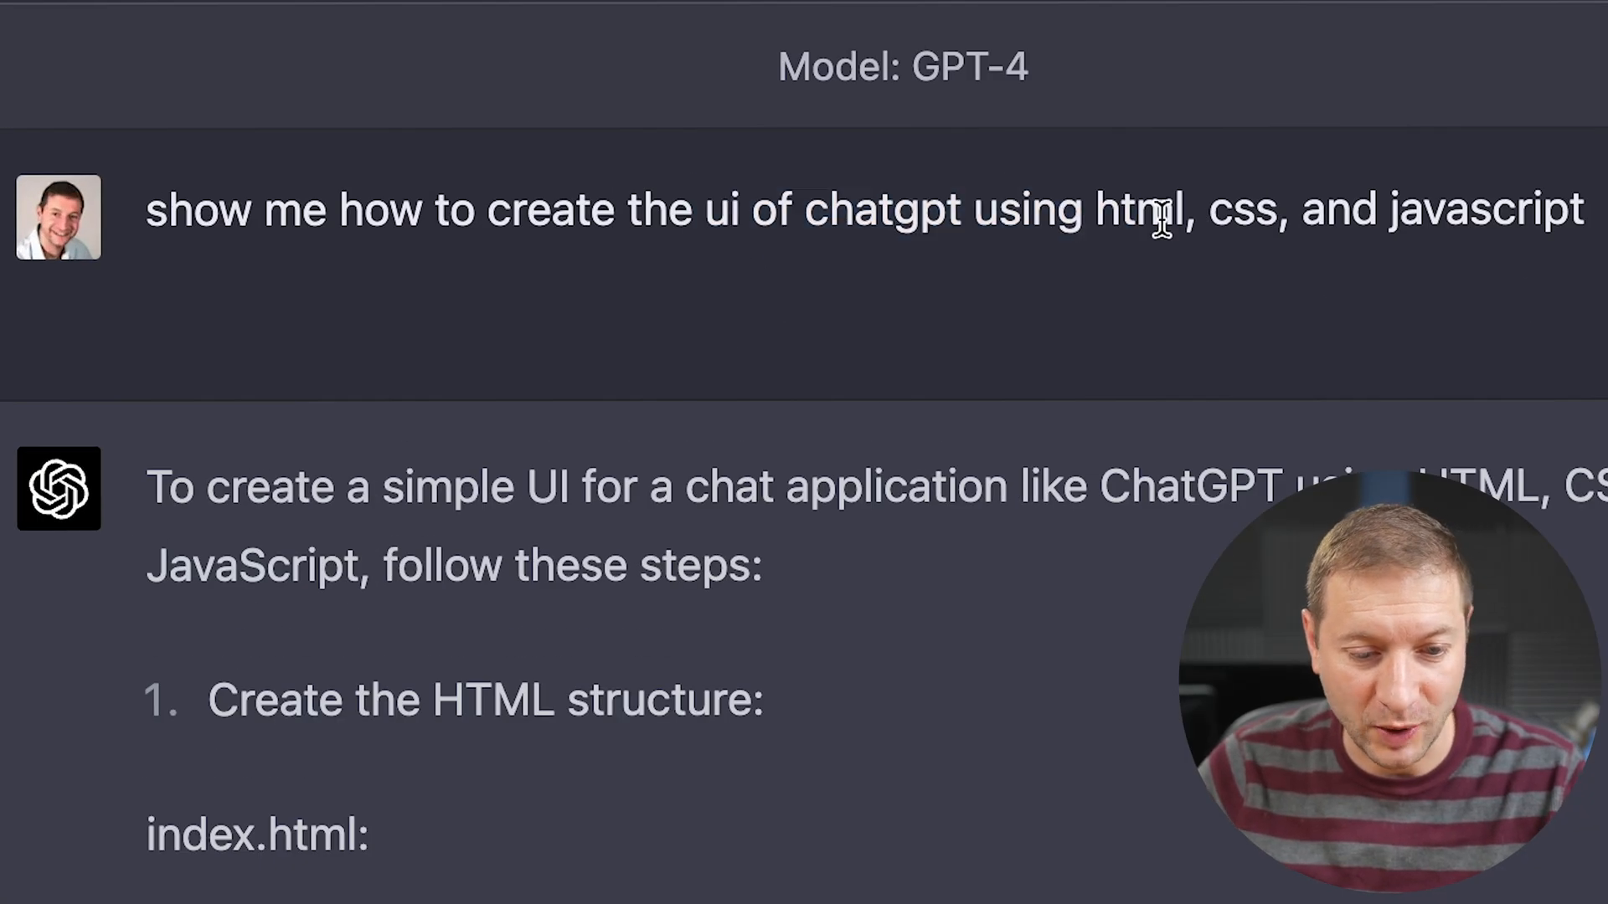
mouse_move(1277, 252)
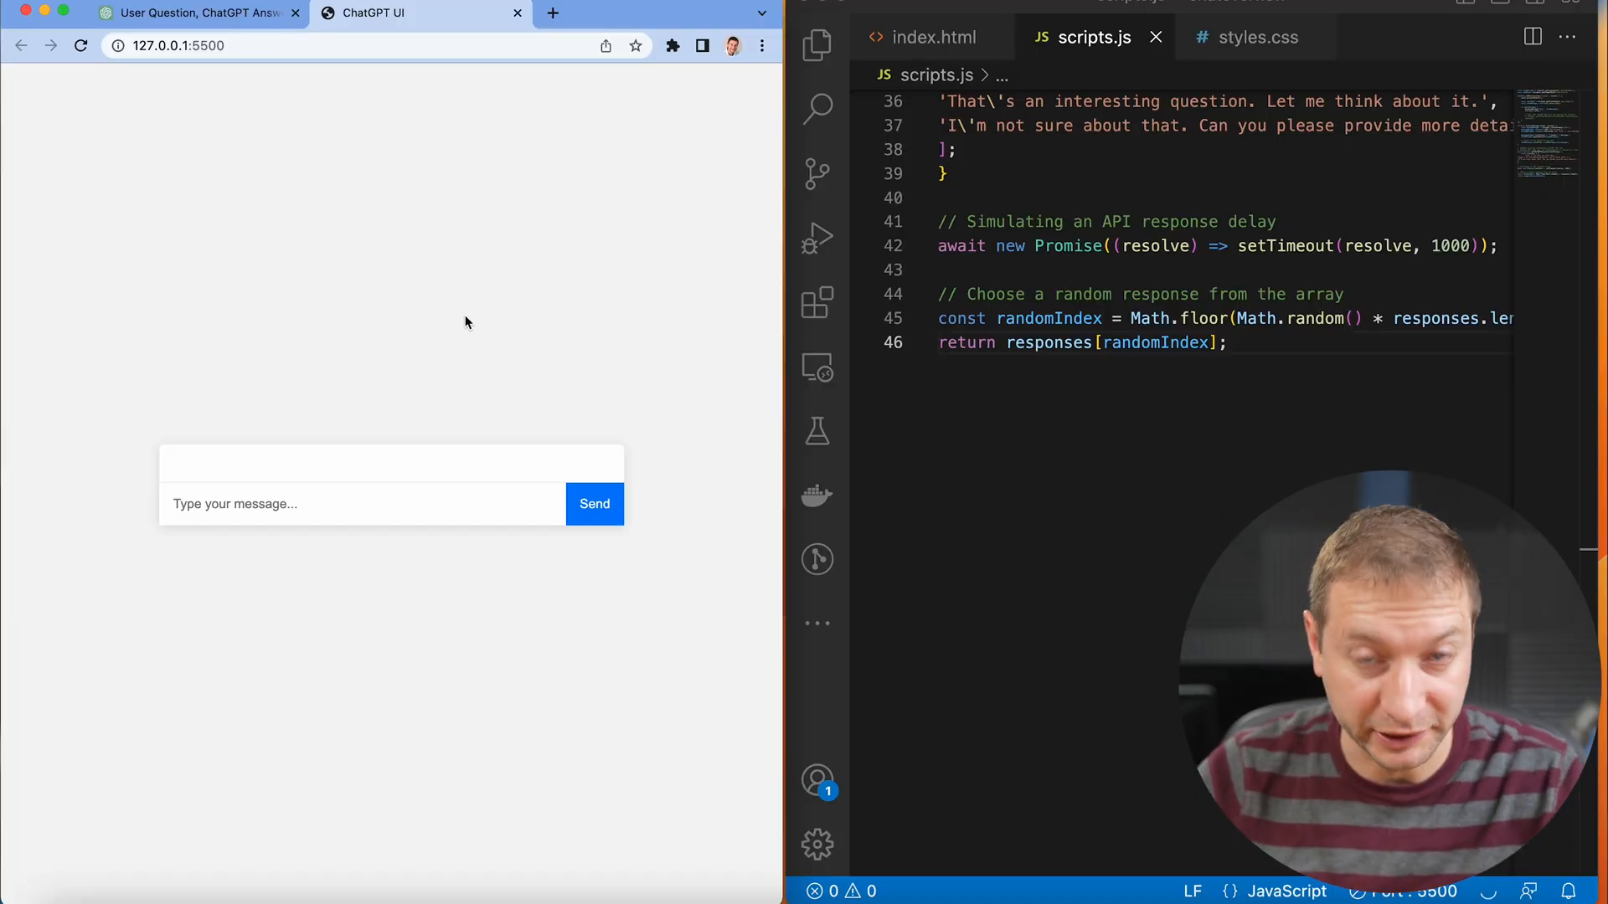
Step: Request a dark-mode ChatGPT look and copy the returned Tailwind index.html back to the editor
click(198, 12)
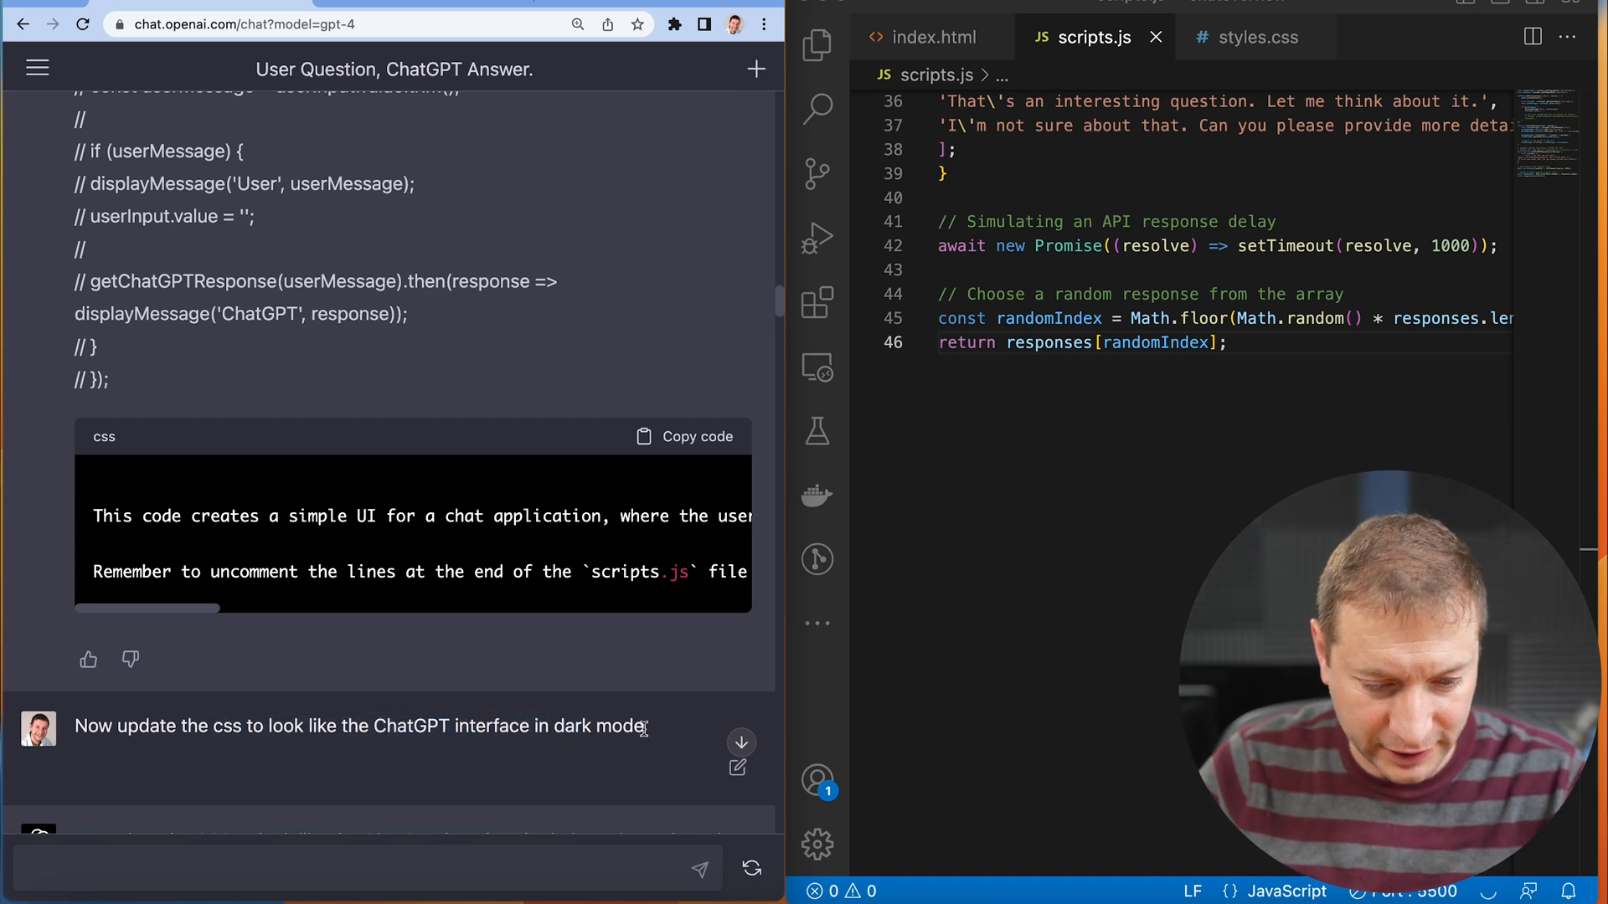
mouse_move(378, 697)
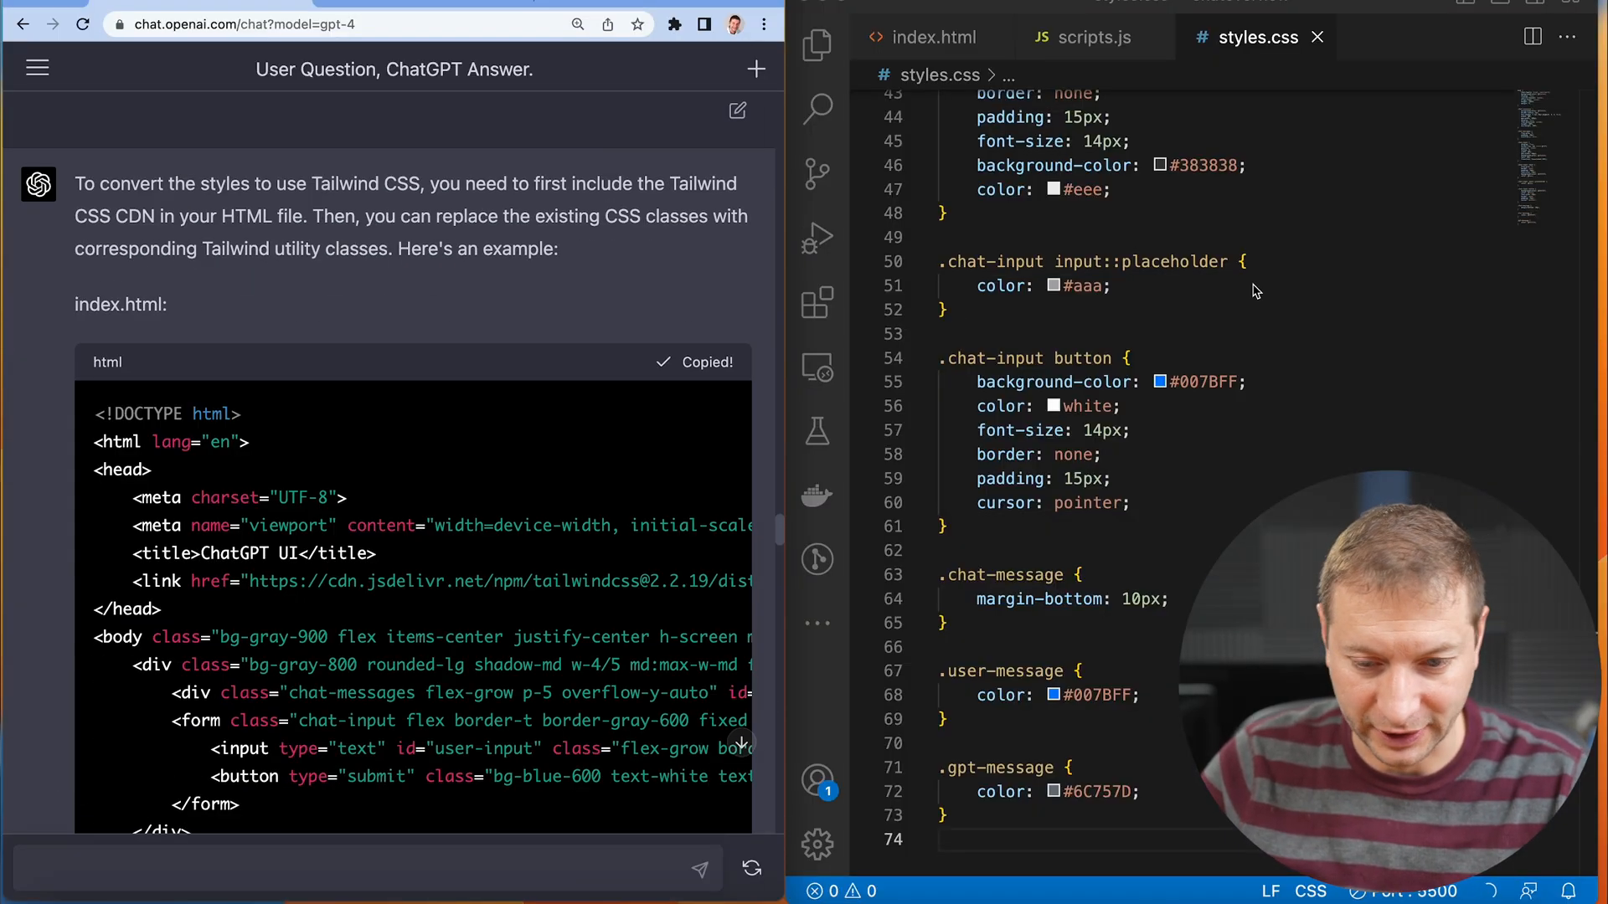
click(933, 37)
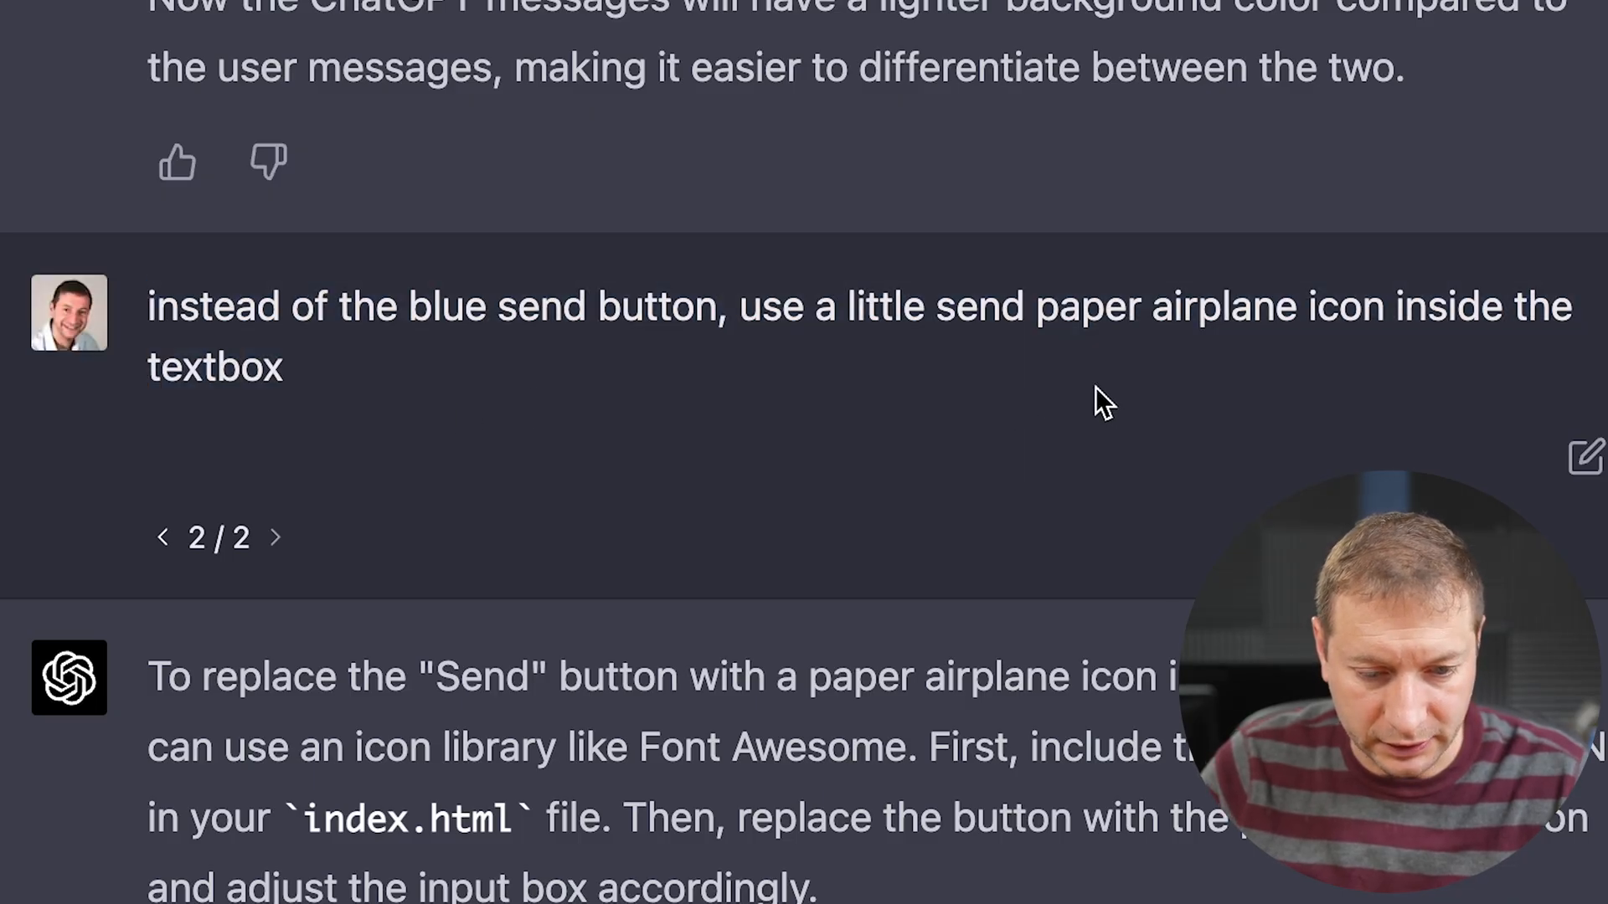
Step: Read ChatGPT's updated paper-airplane send button code in the conversation
scroll(down, 3)
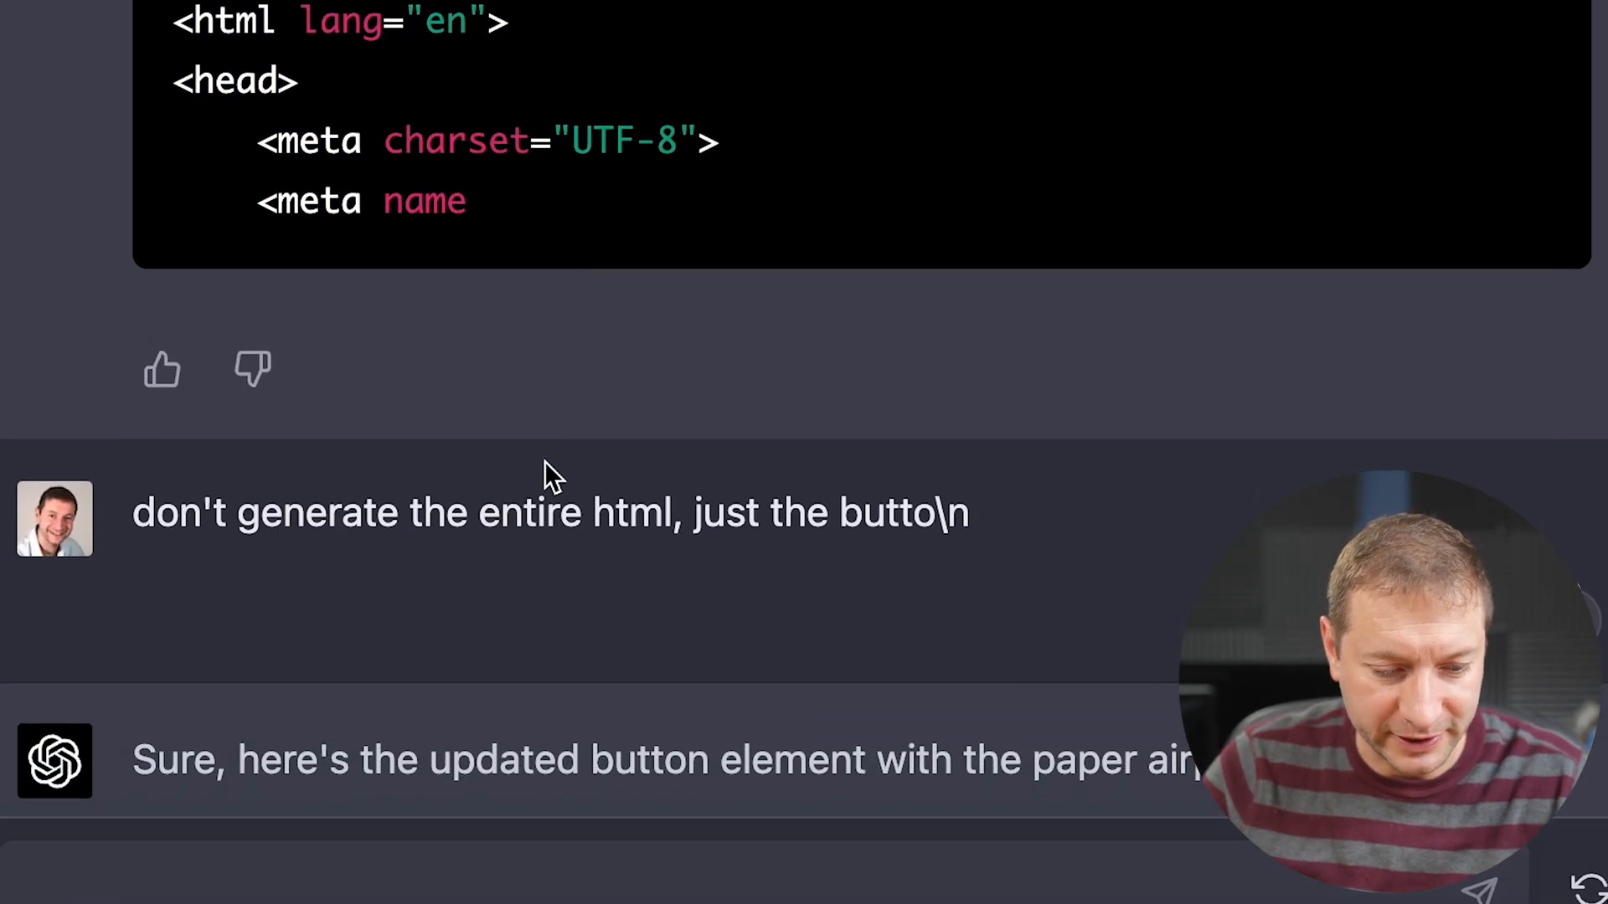
mouse_move(888, 538)
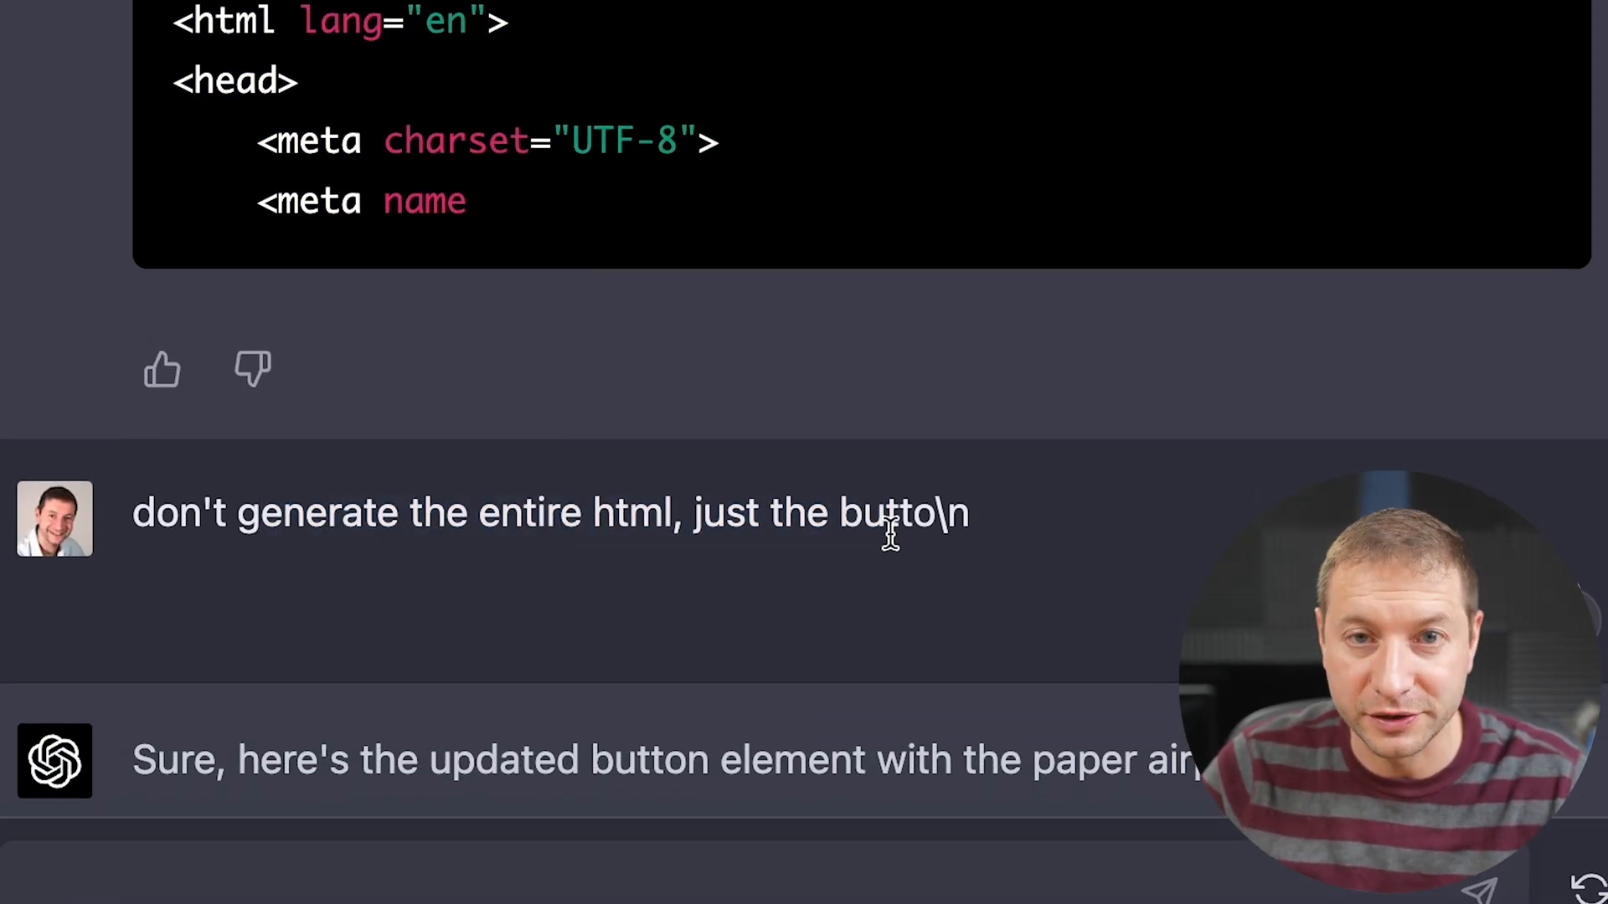
scroll(down, 3)
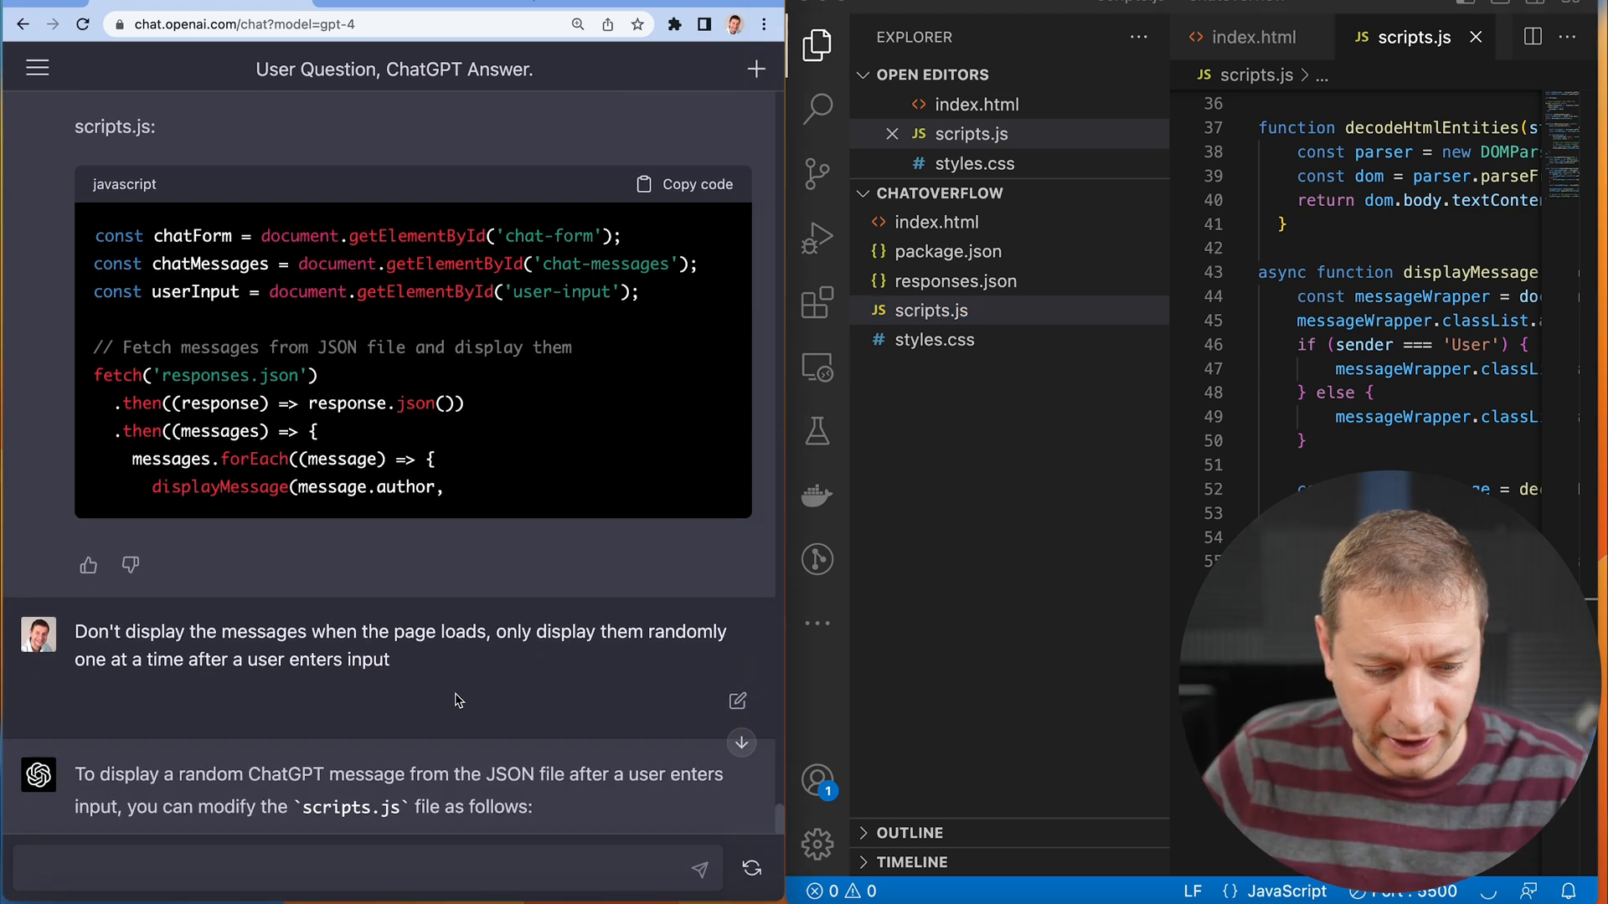
Step: Select part of the returned scripts.js and read through the random-message code
drag(239, 660, 391, 660)
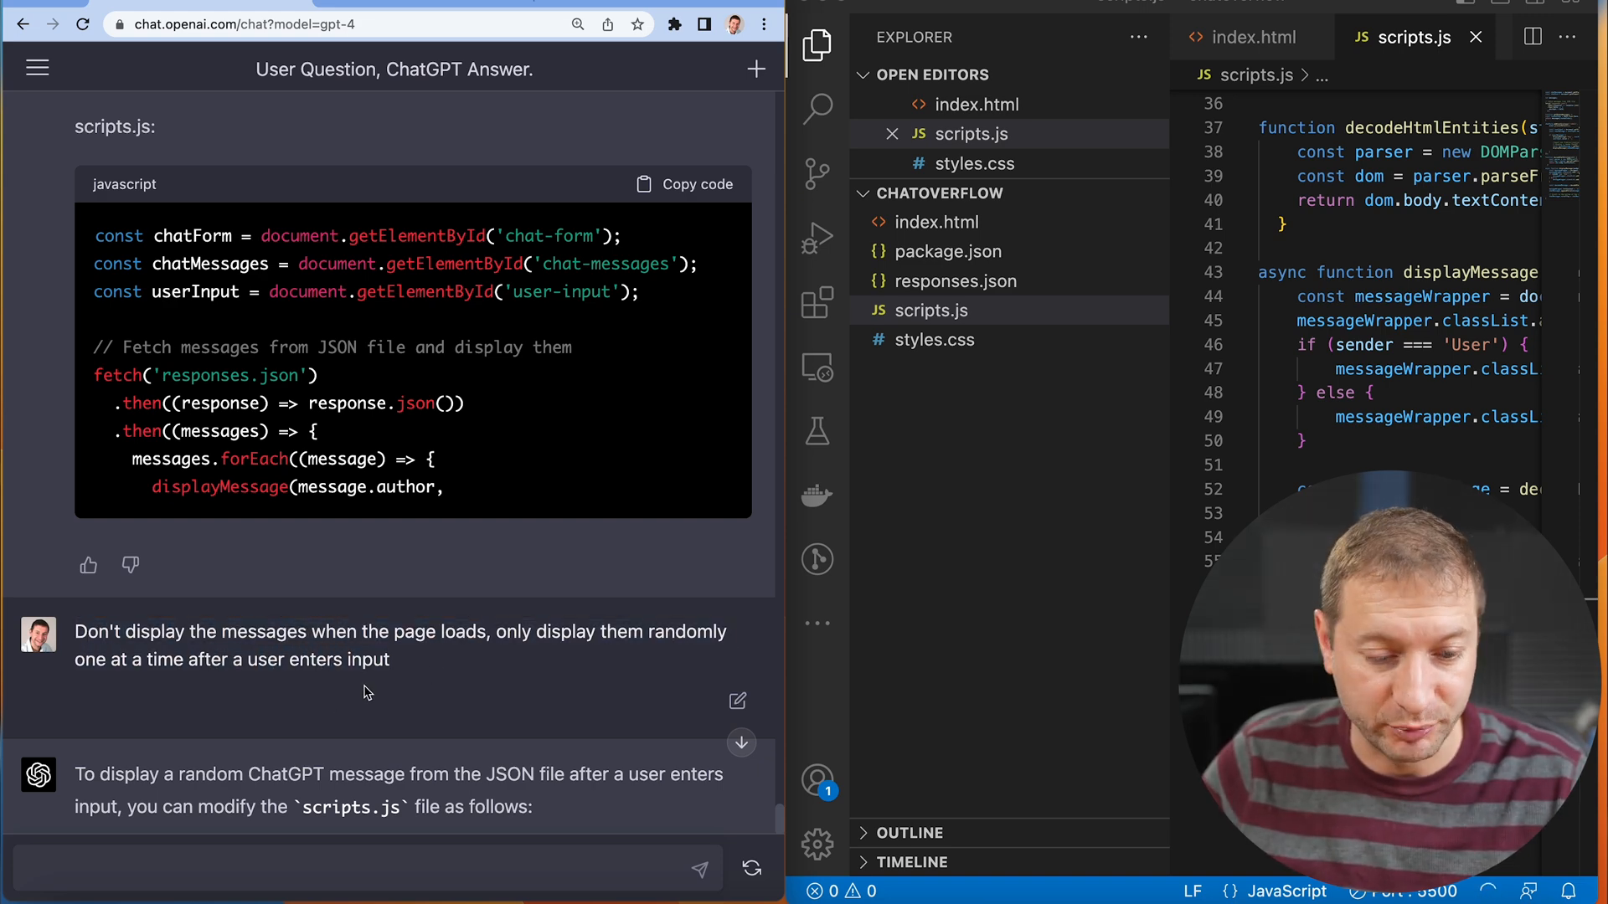
scroll(down, 3)
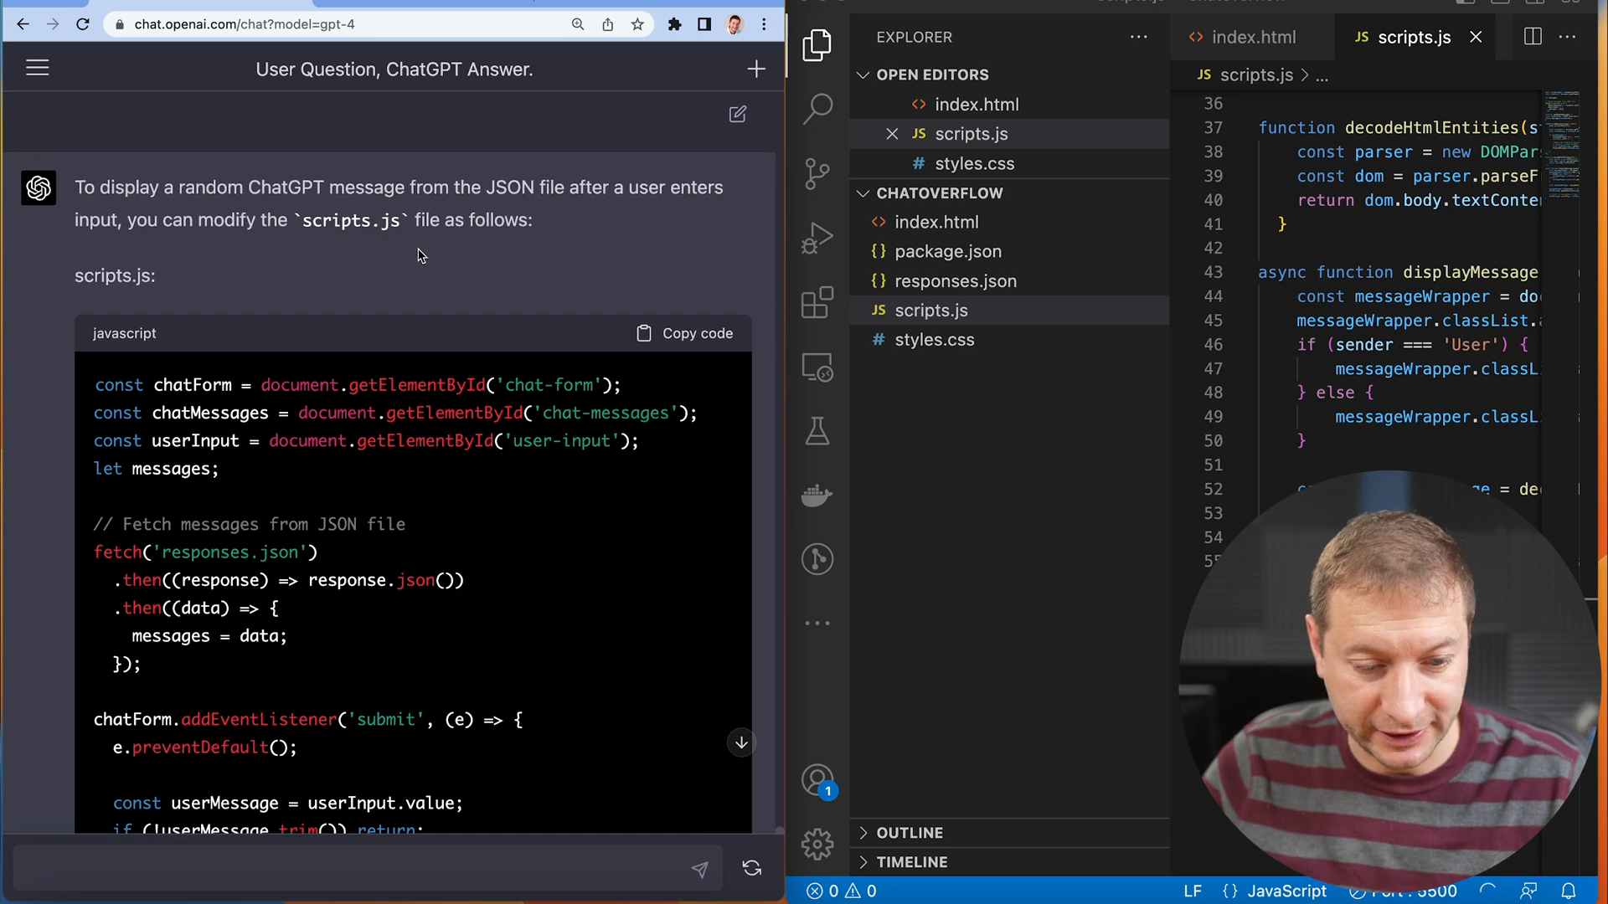
scroll(down, 3)
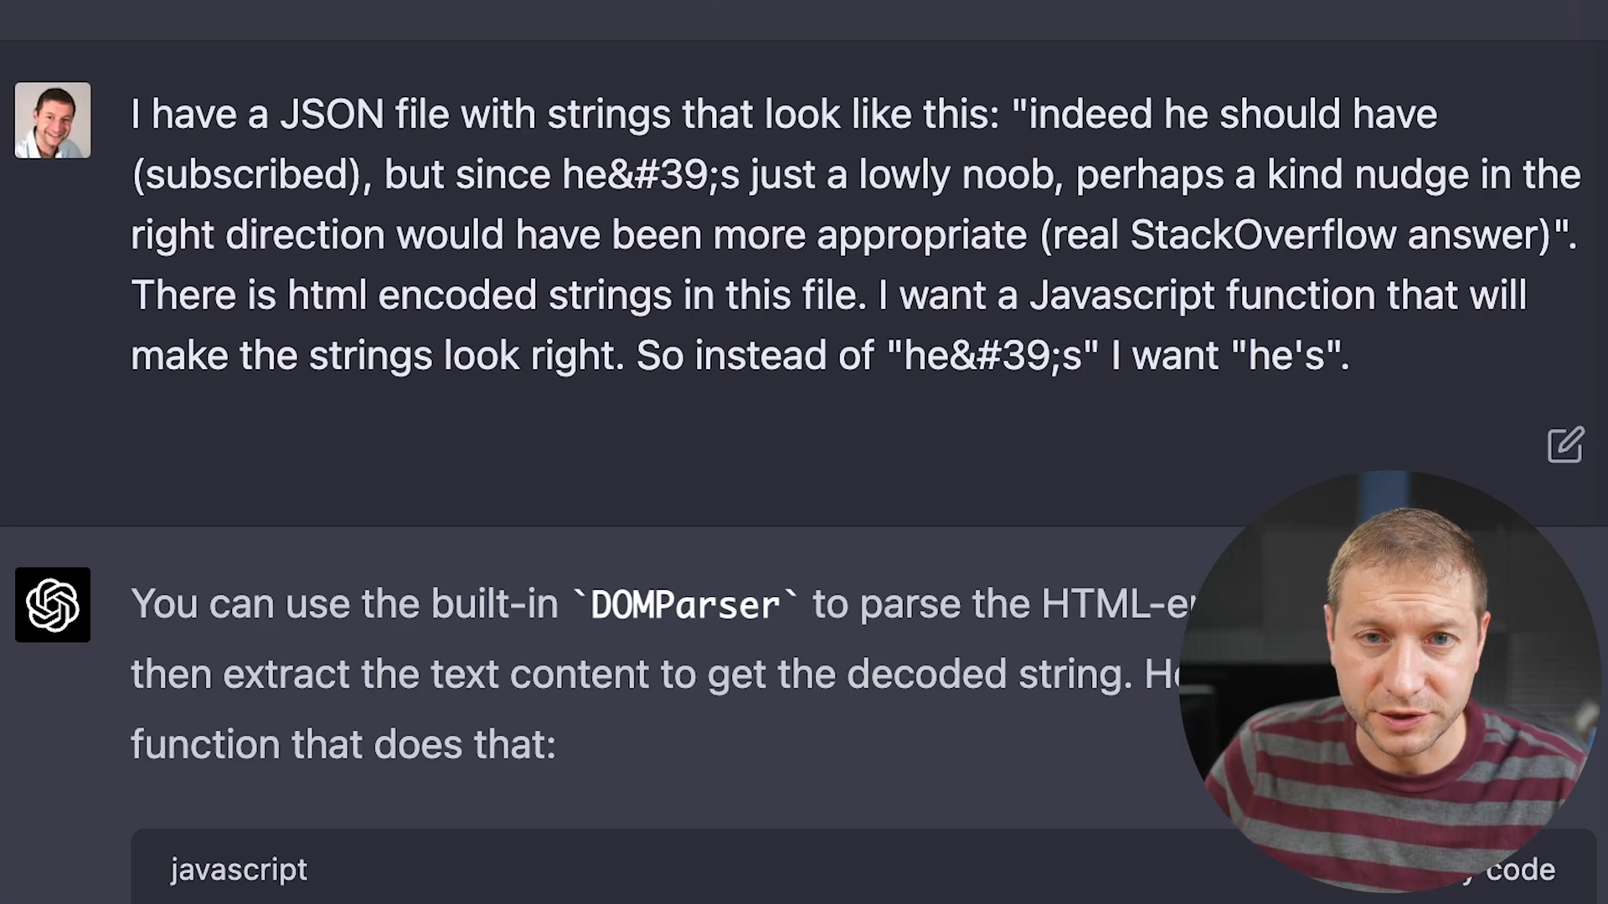
double_click(604, 174)
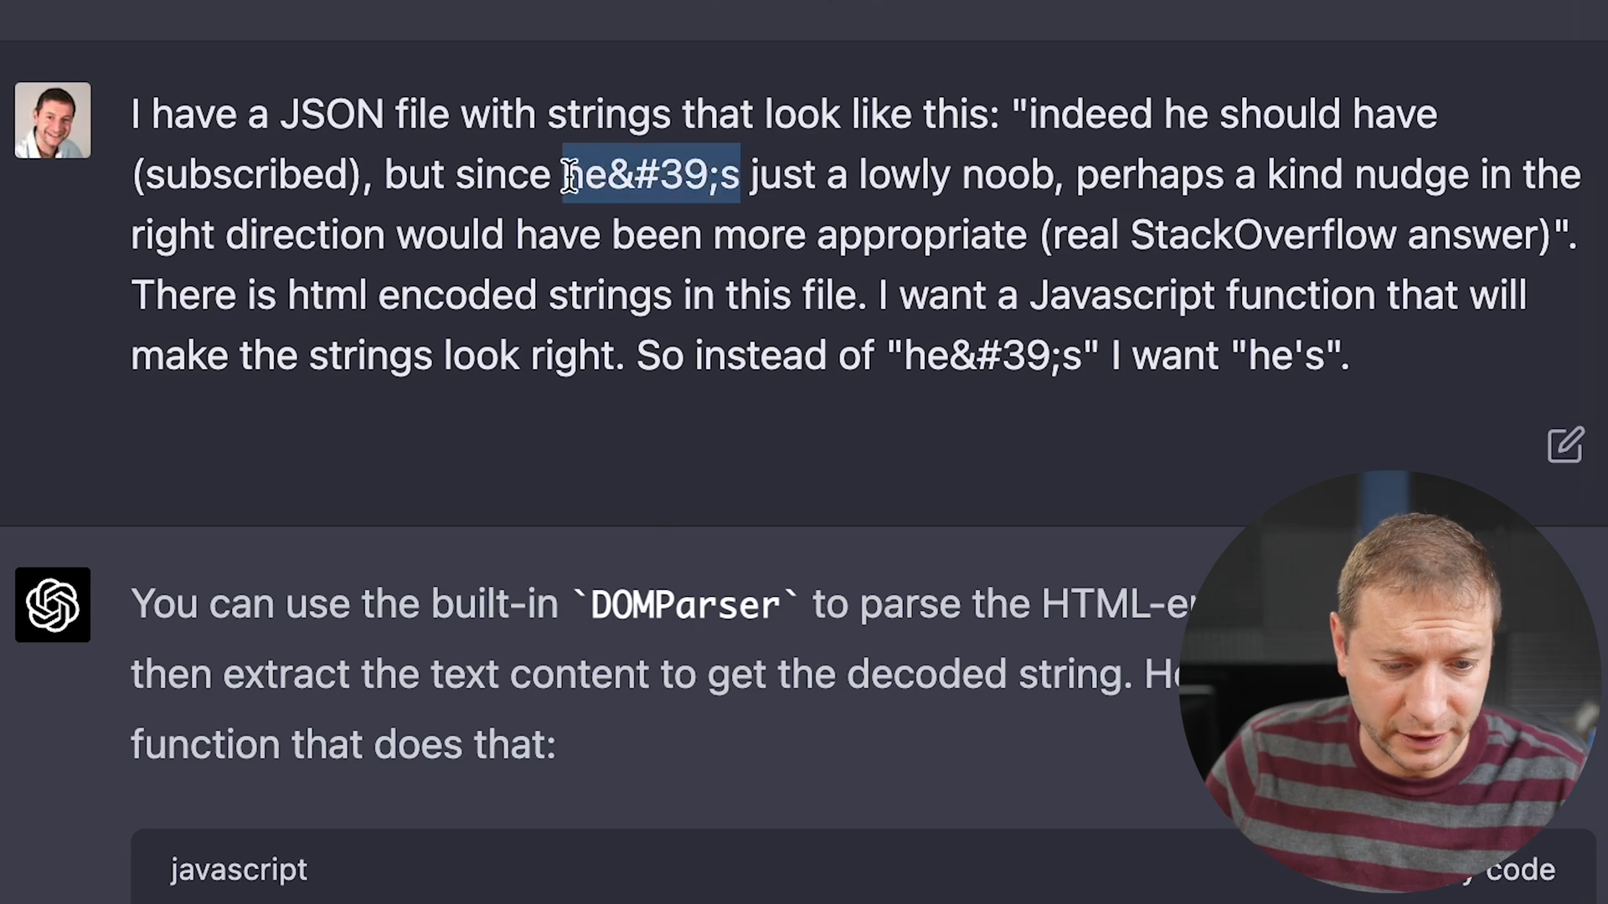
double_click(1285, 355)
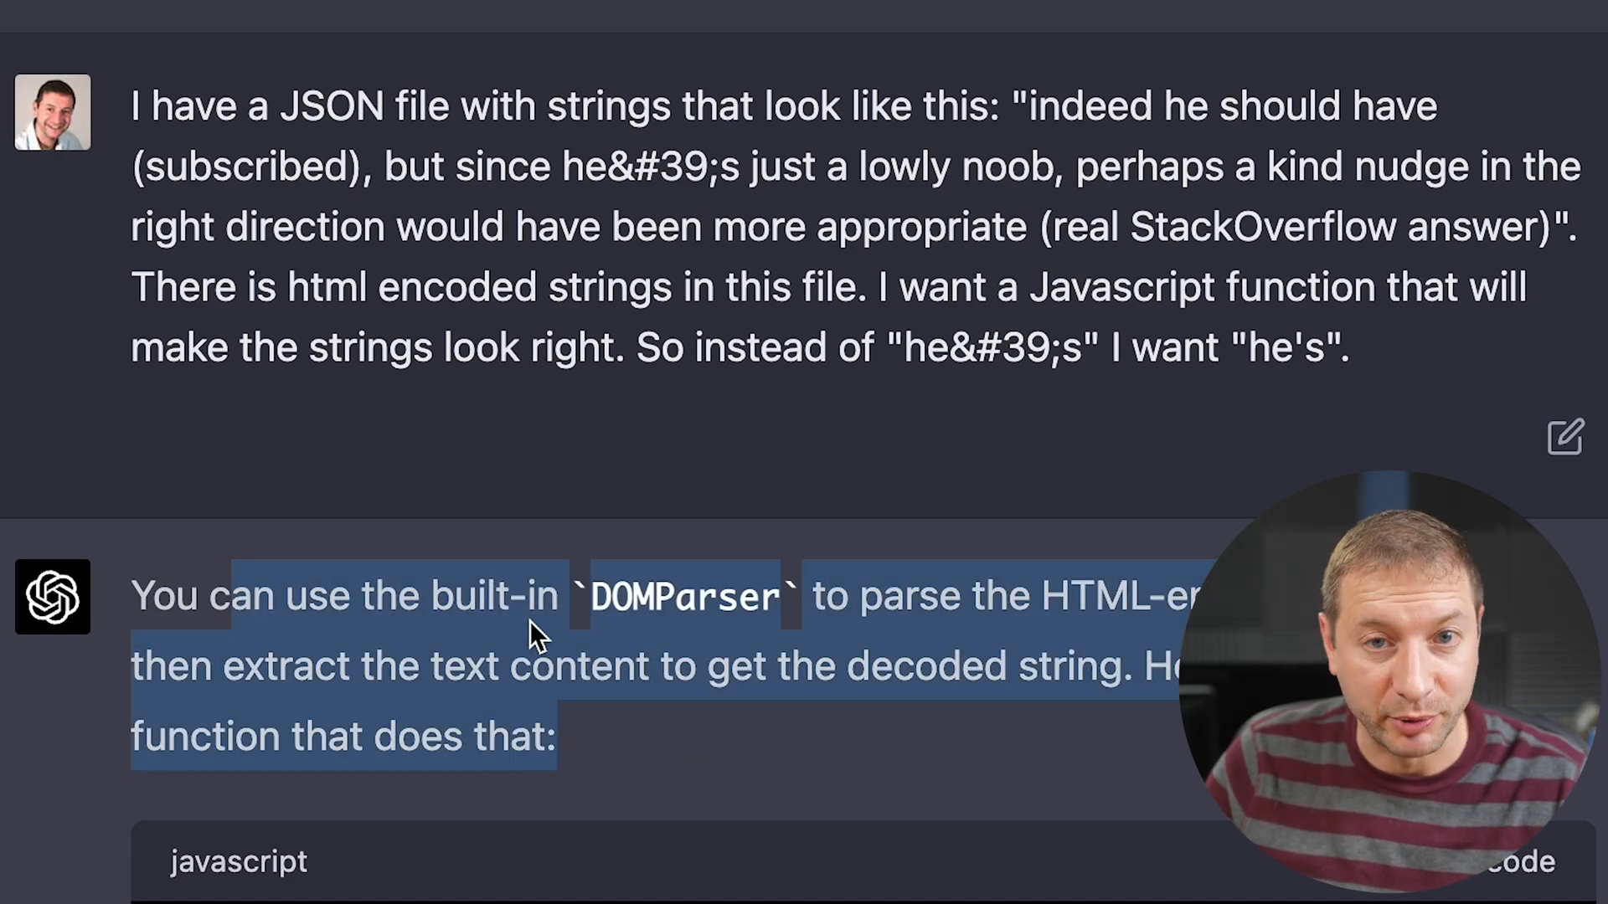
scroll(down, 3)
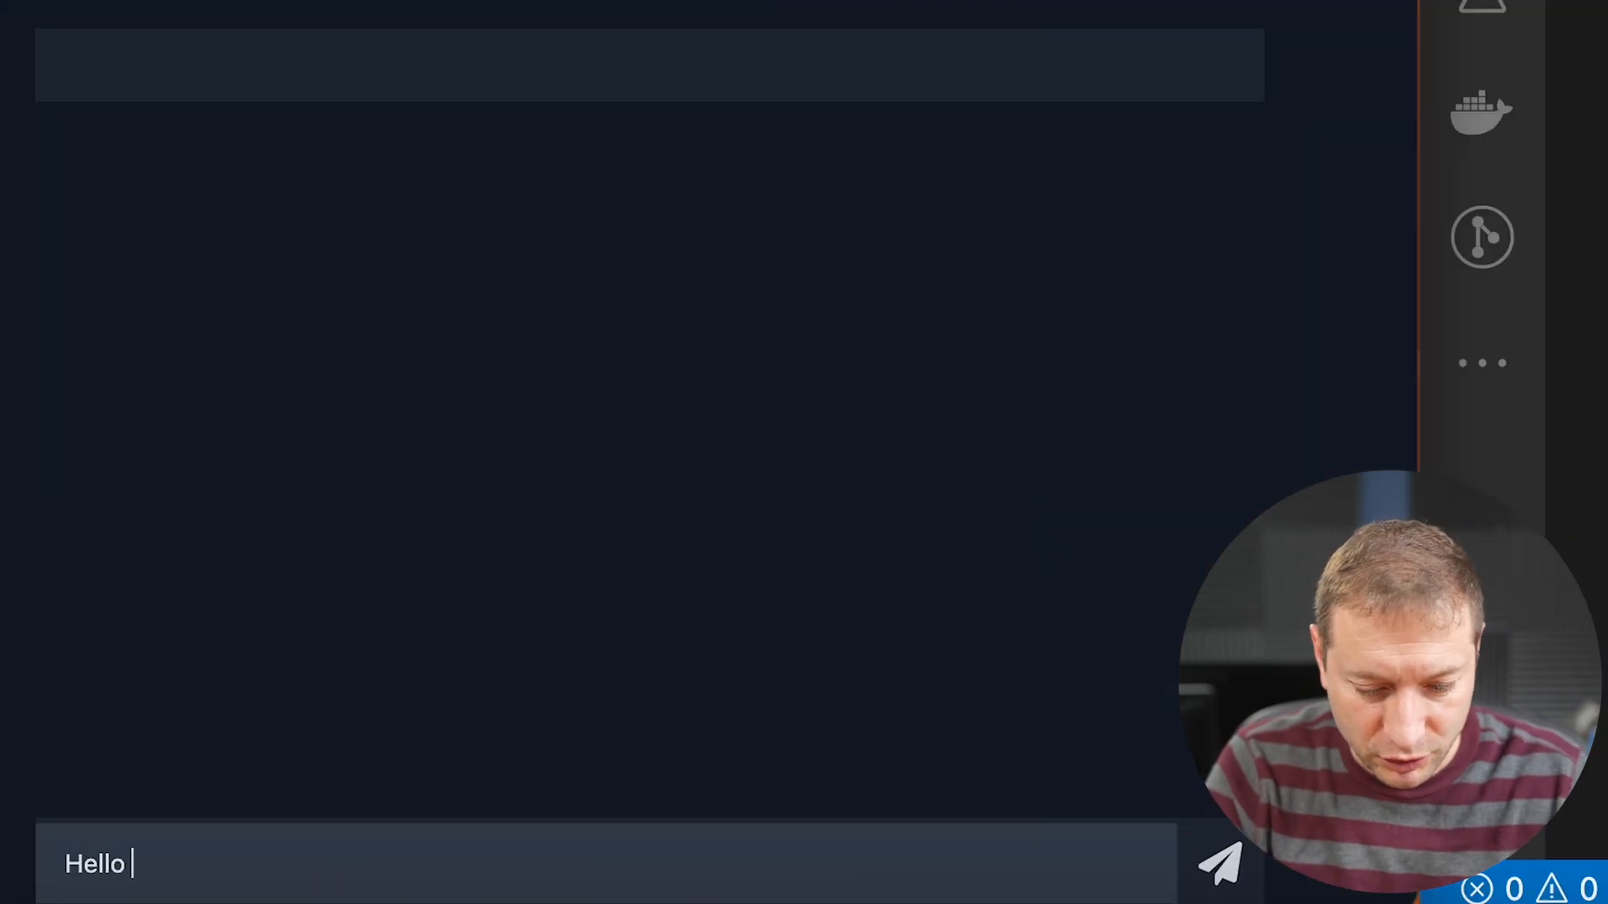
Step: Send a greeting asking for help with programming to the chat app
text(, can you help me)
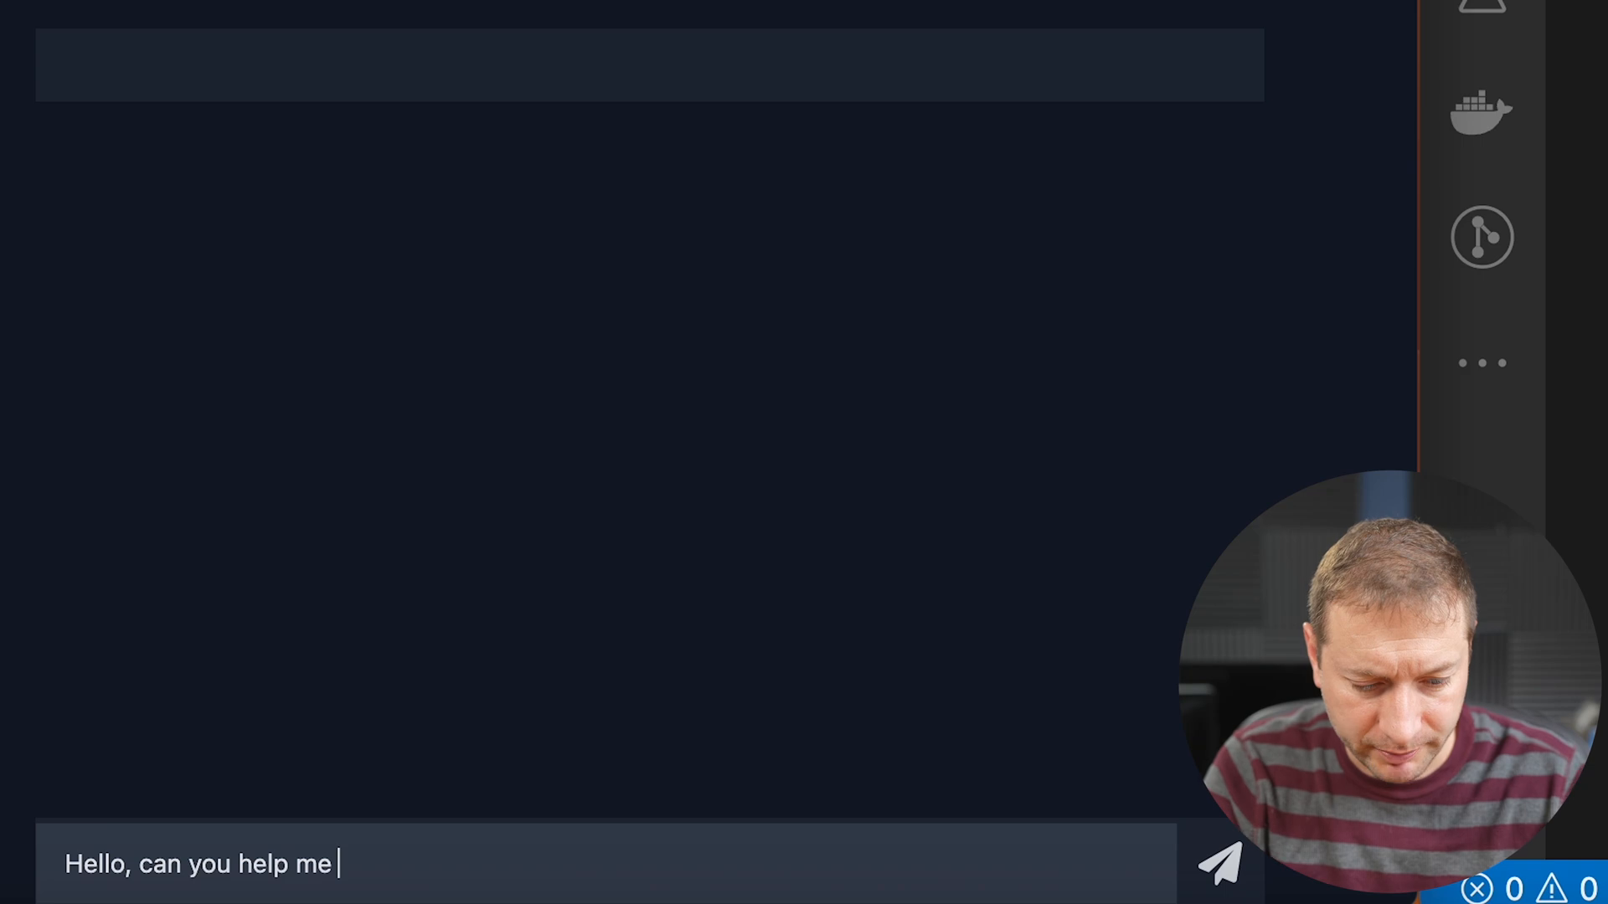
text(with my programmi)
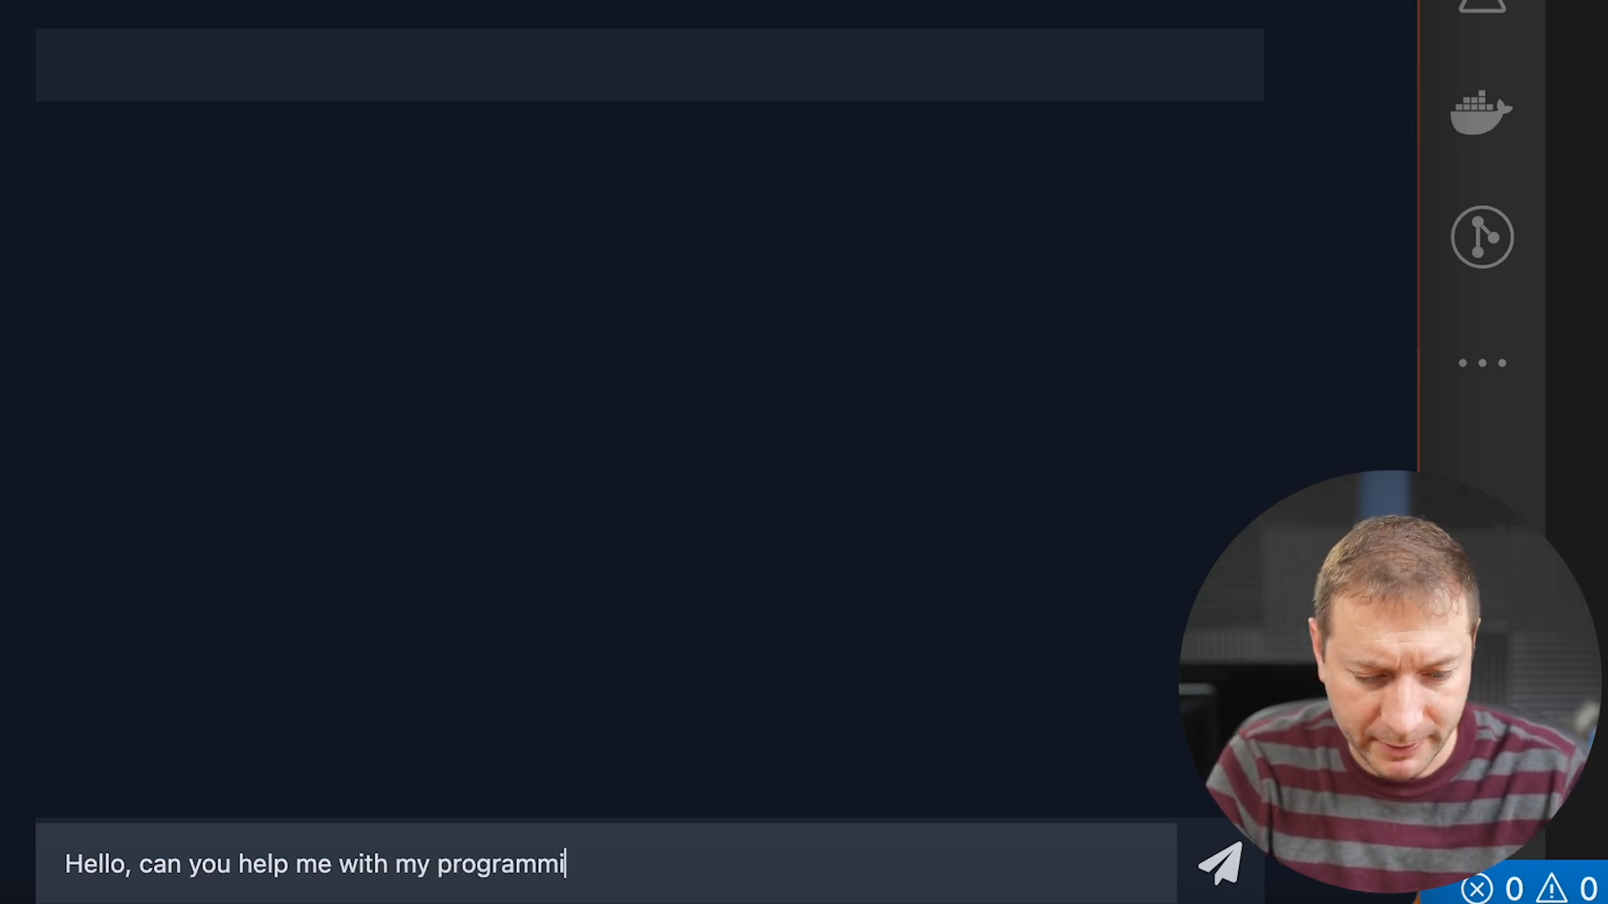
click(1220, 864)
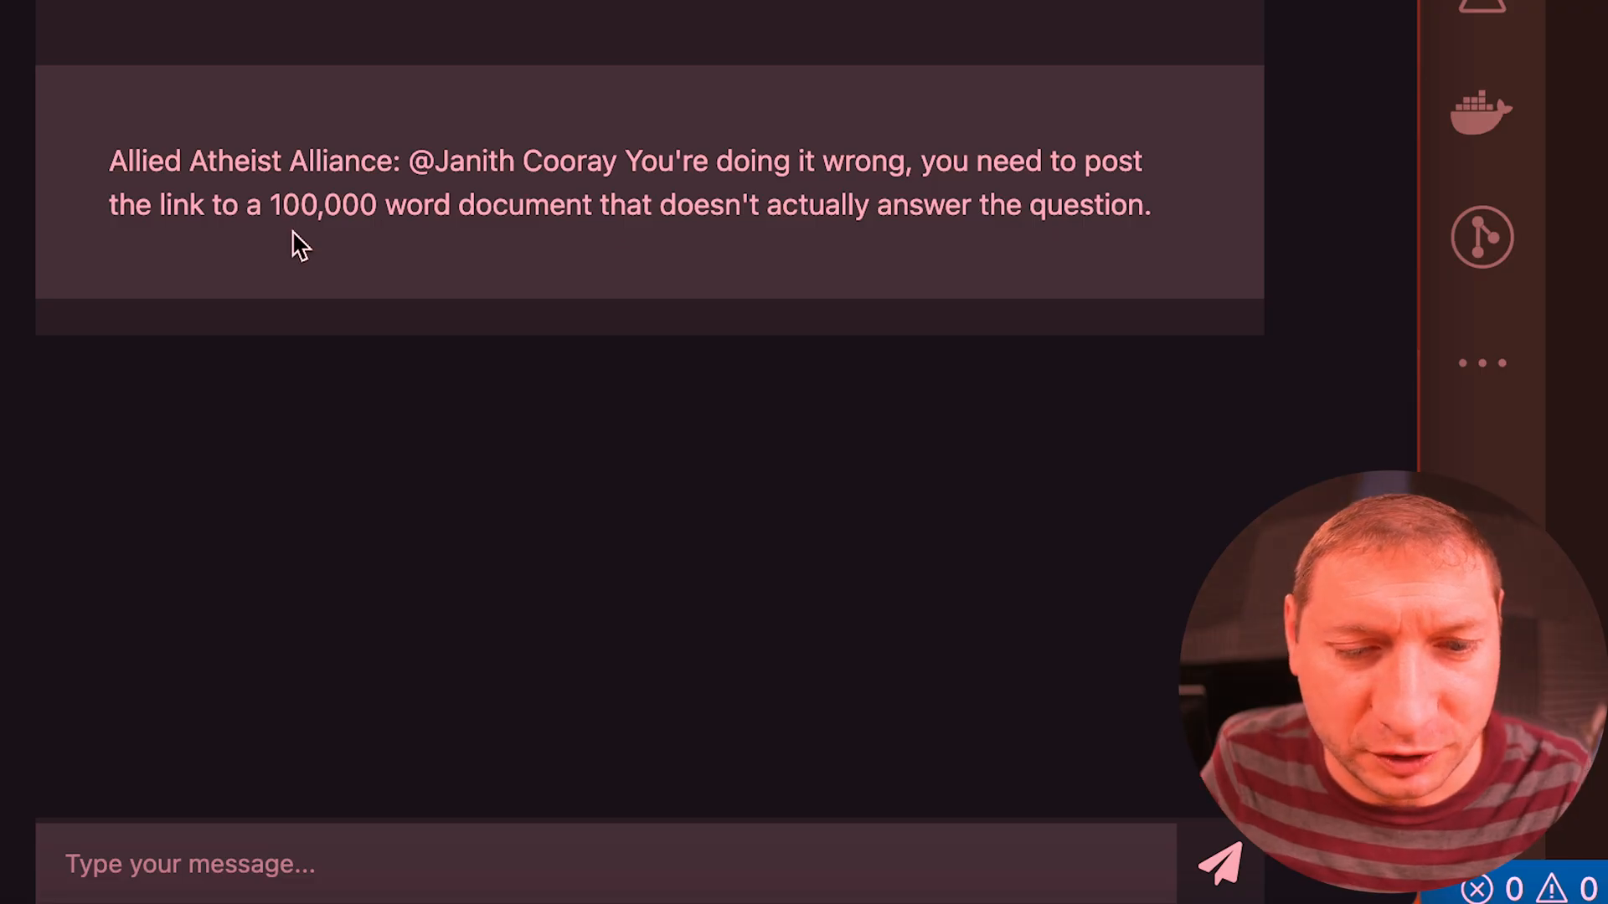
mouse_move(588, 258)
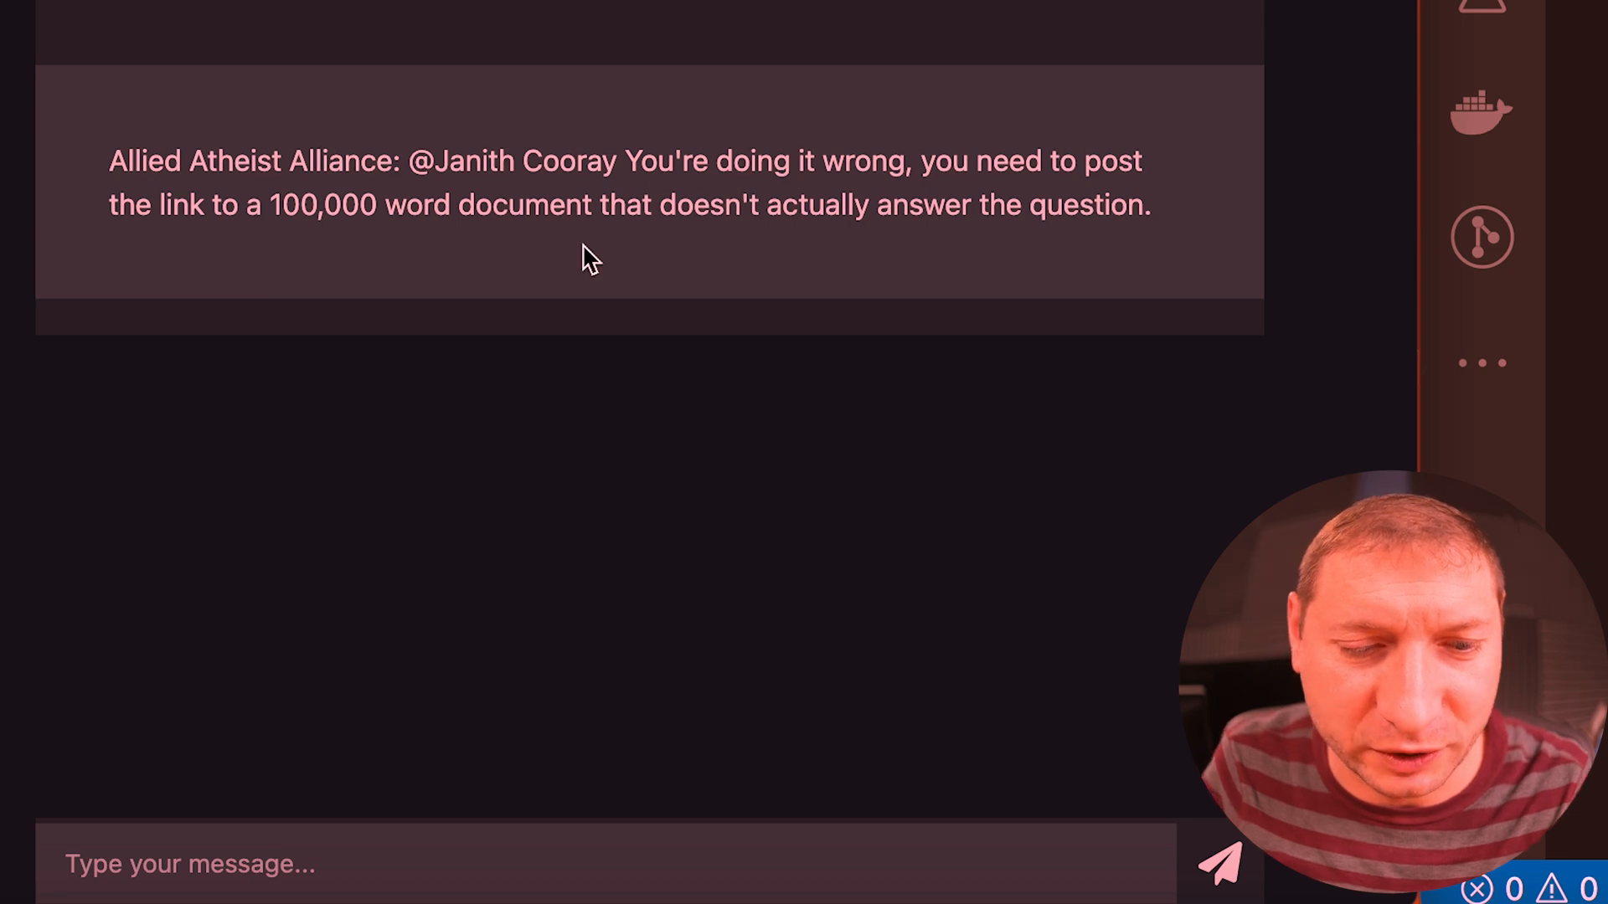
Step: Send a follow-up message "please don't report me" to test the random replies
text(pl)
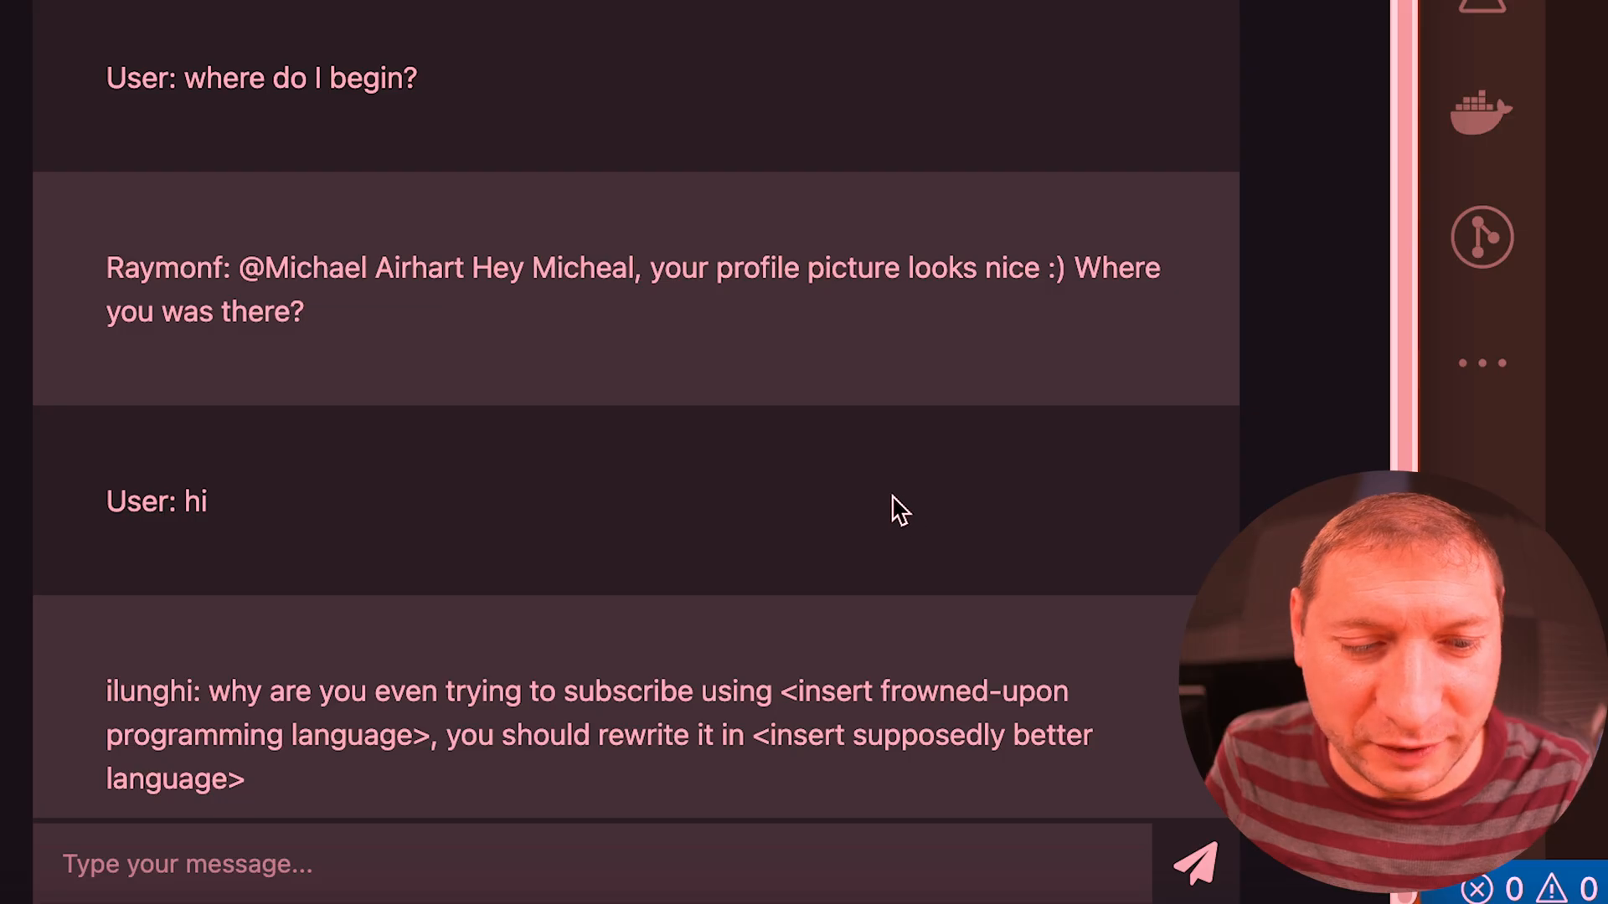
mouse_move(884, 526)
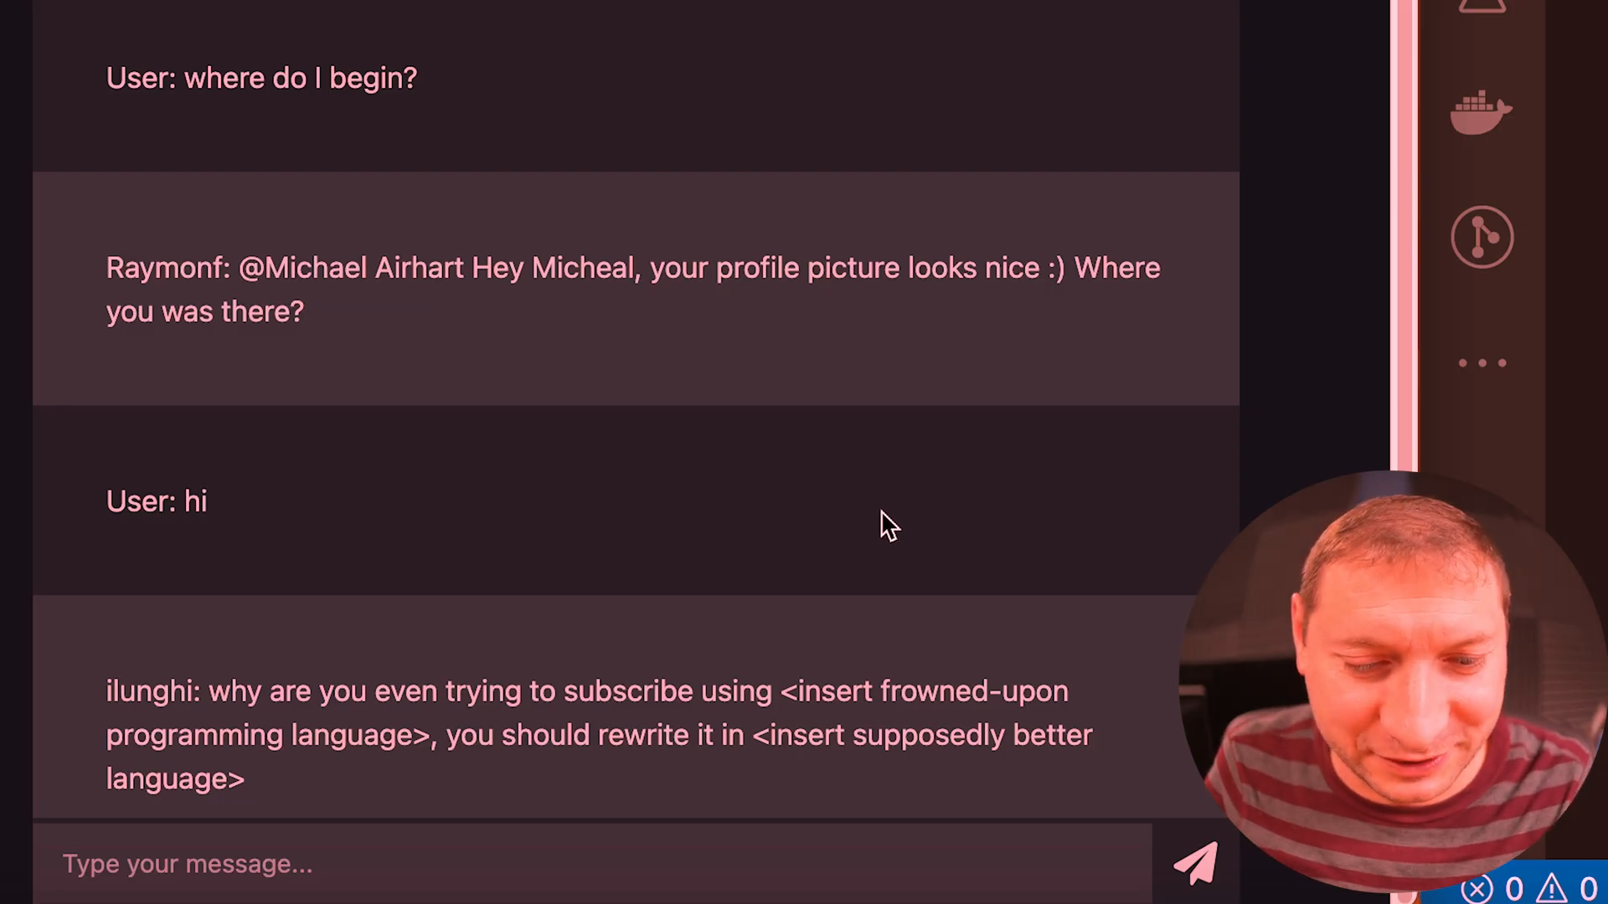
mouse_move(861, 546)
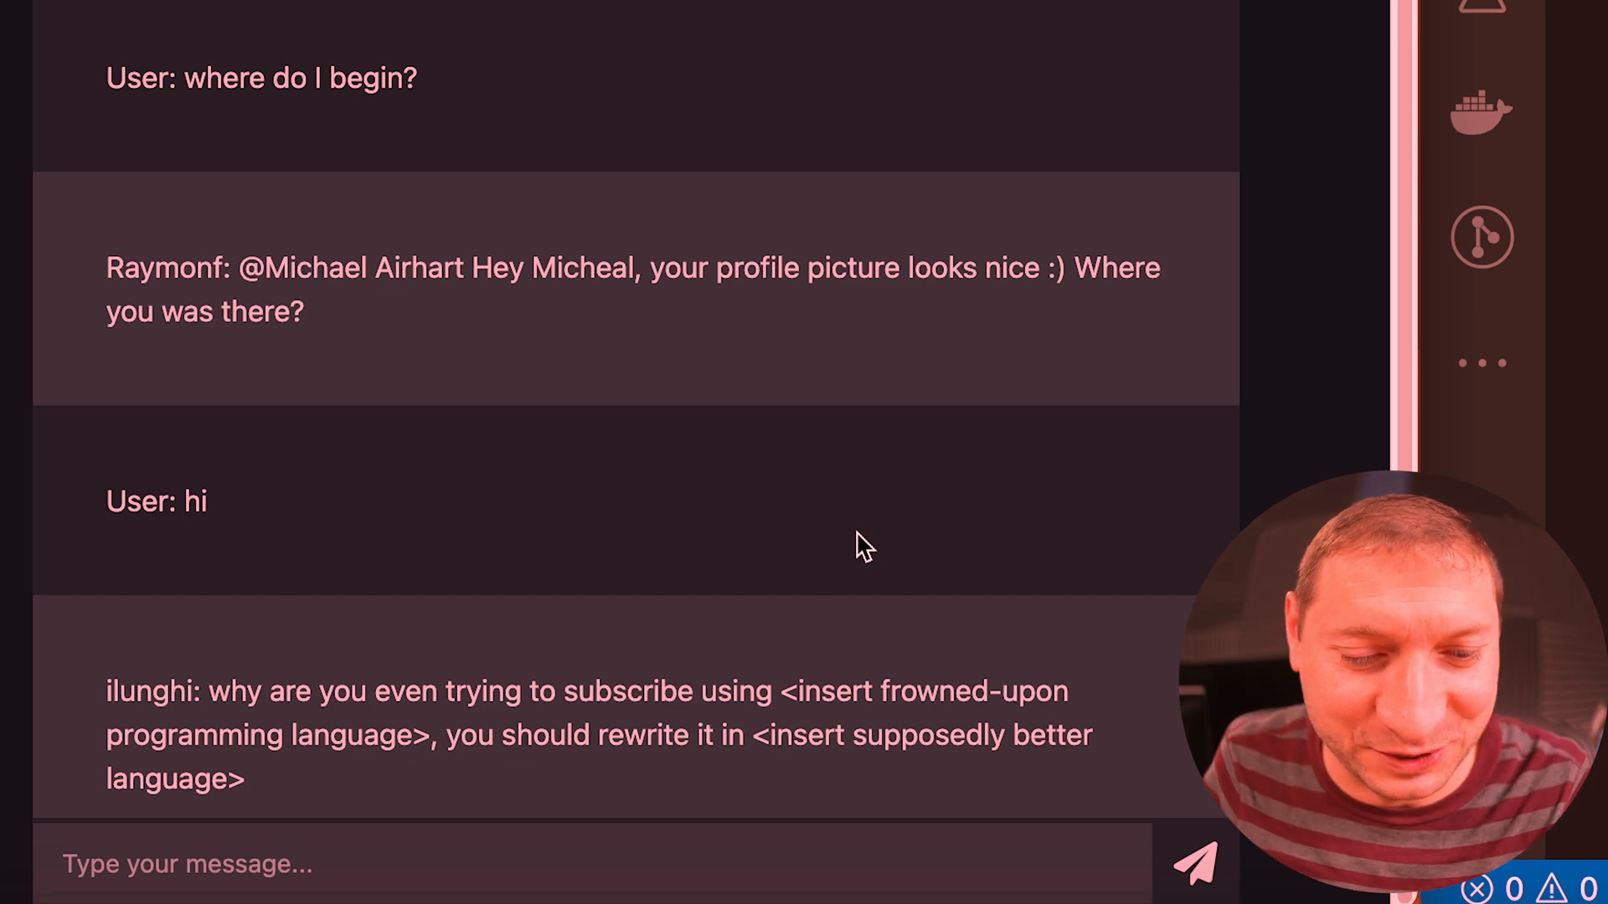
mouse_move(839, 575)
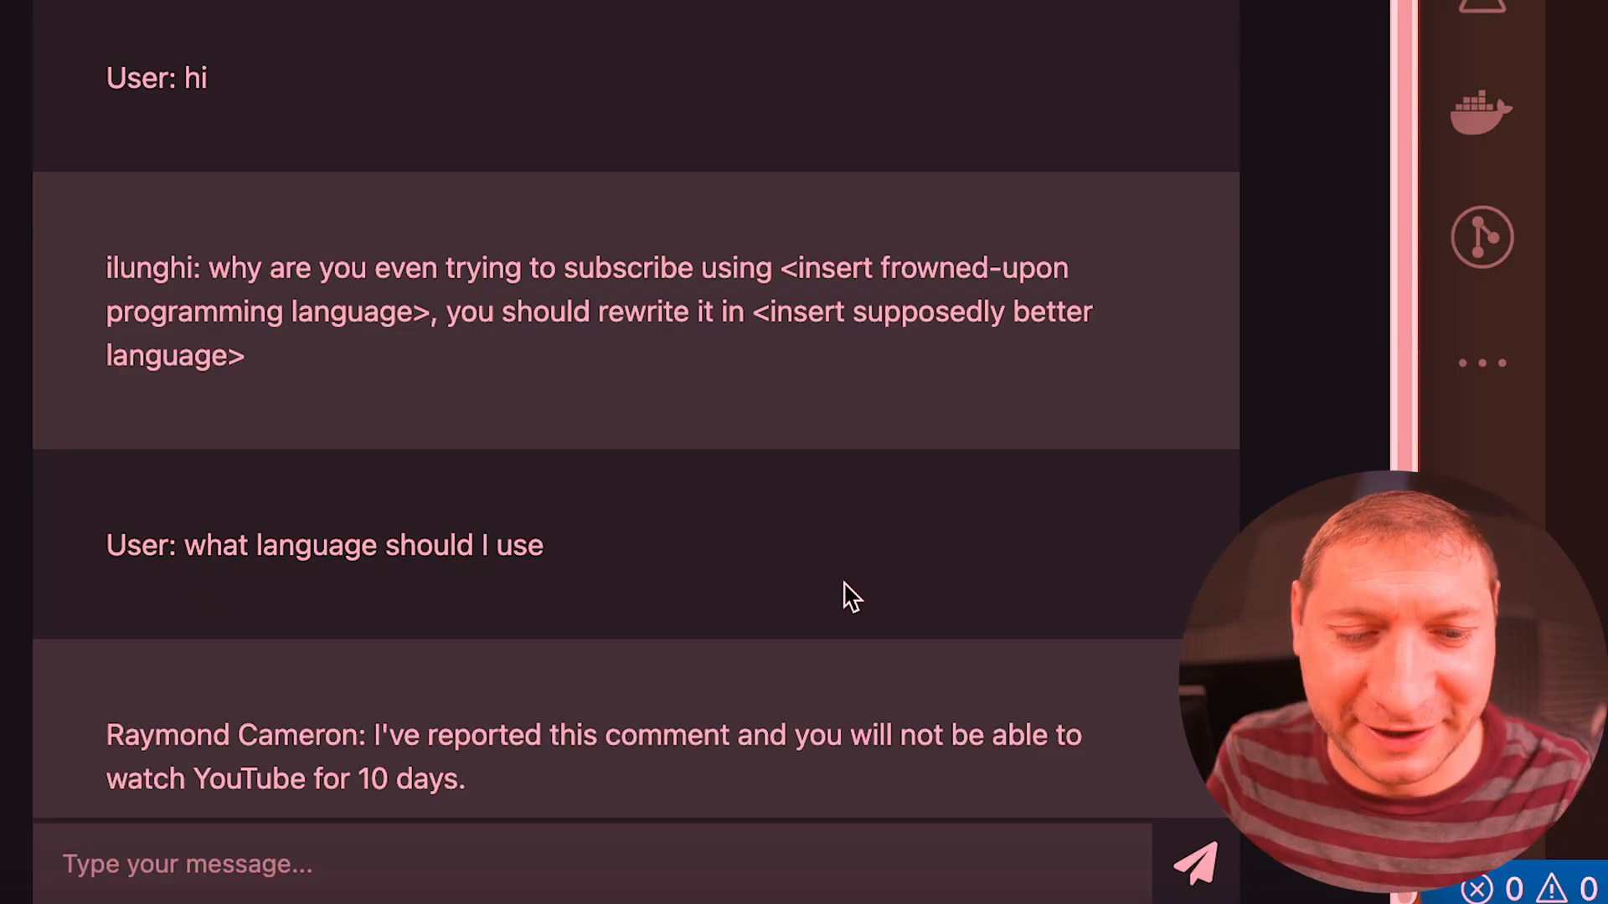
mouse_move(830, 600)
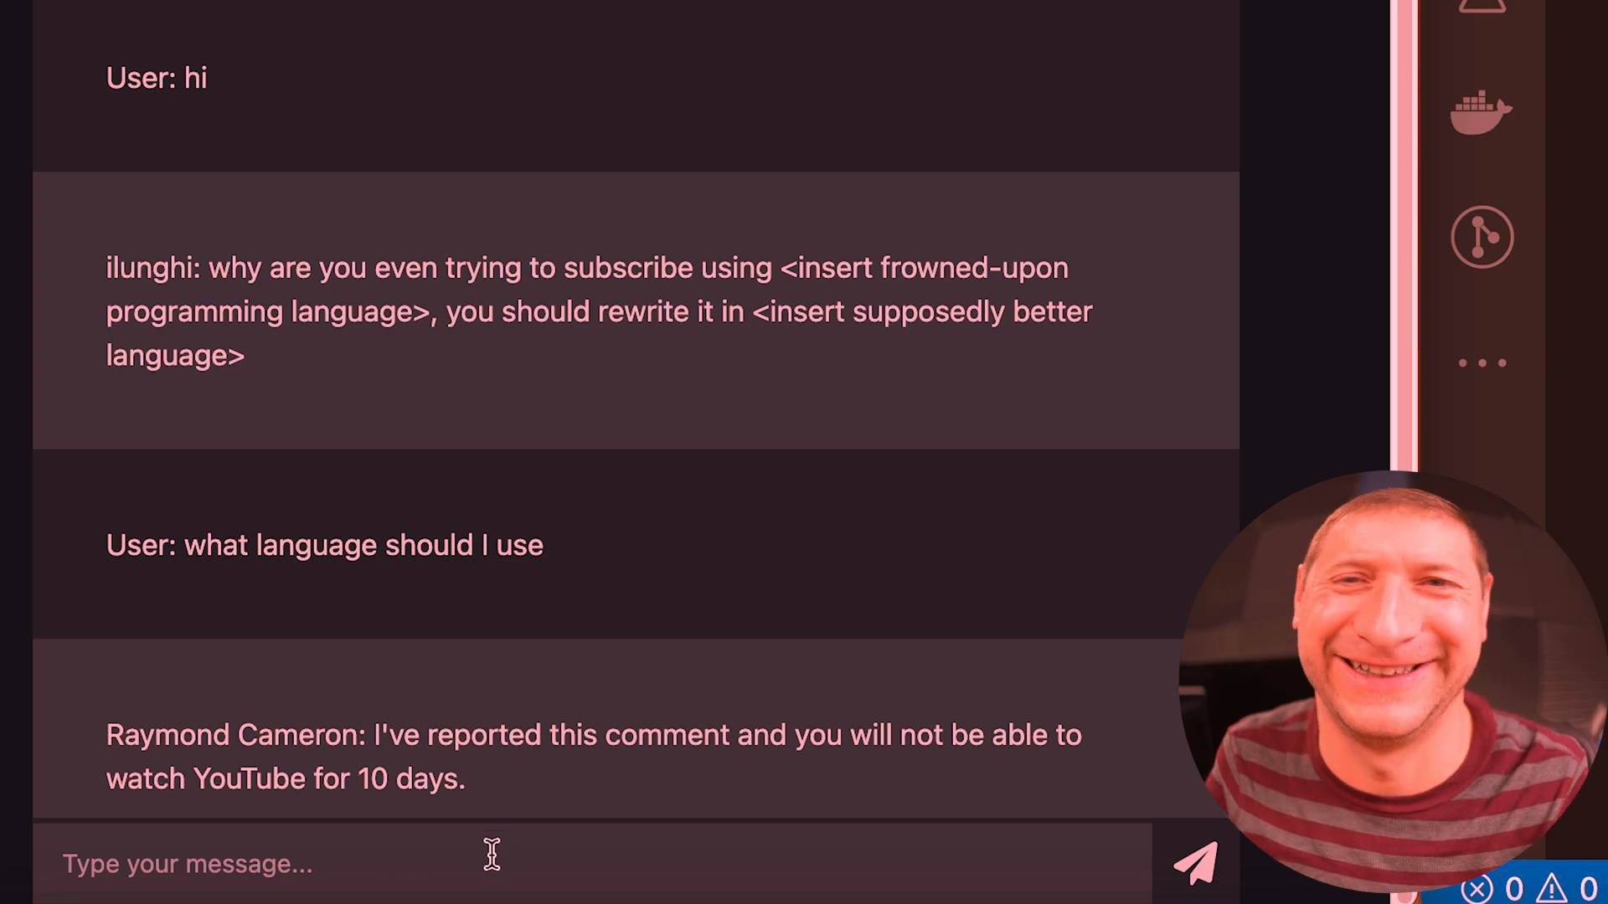
text(please don't report)
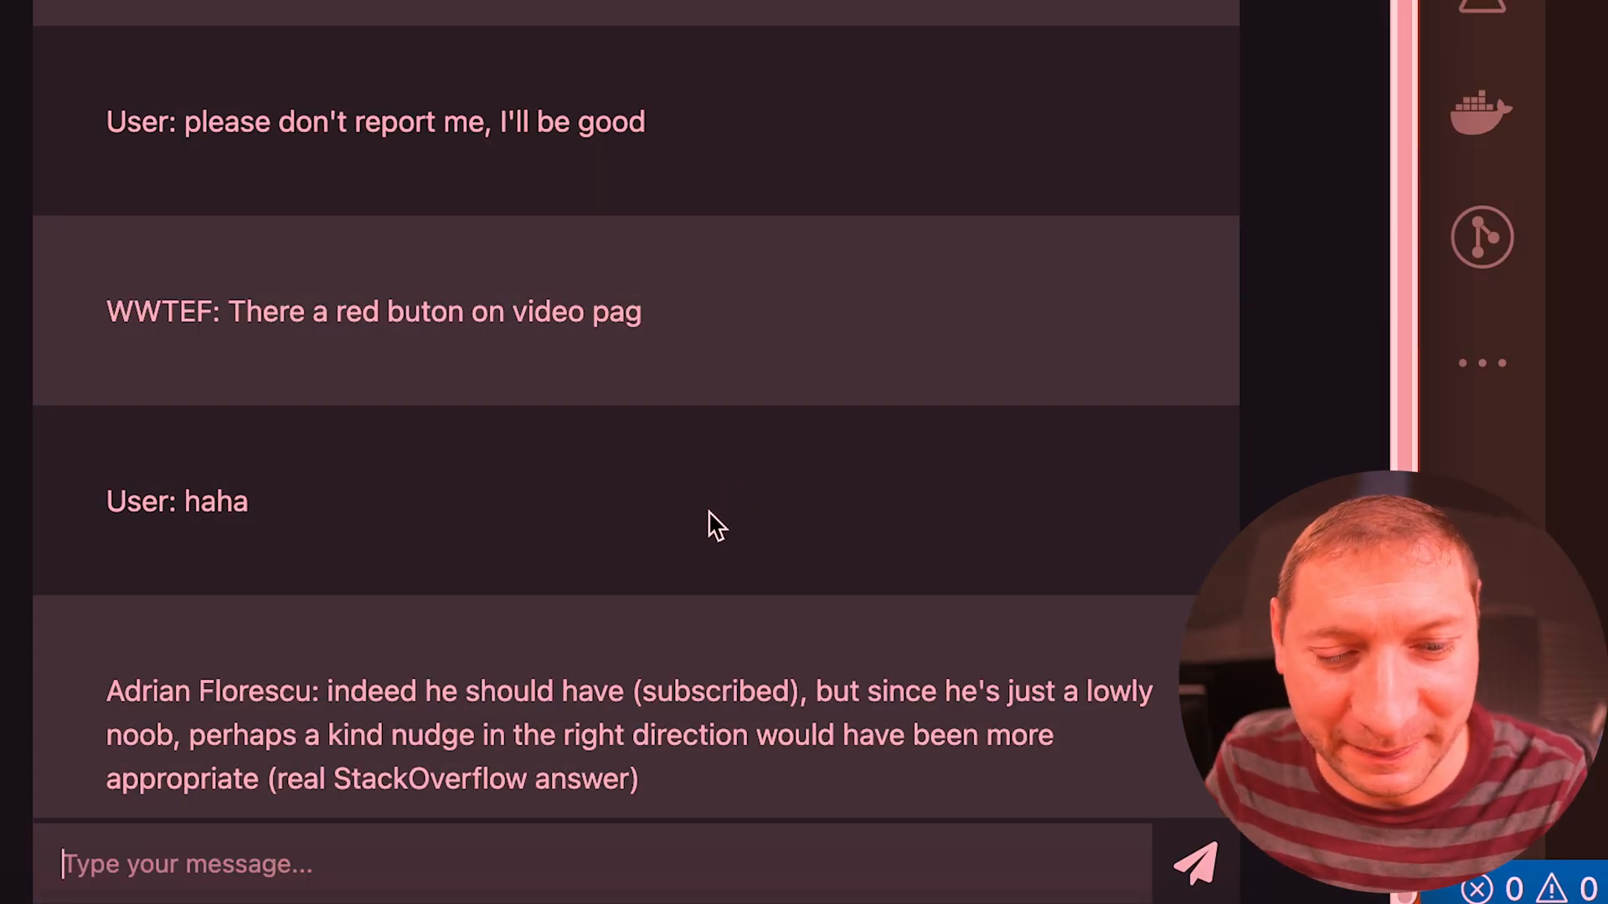
mouse_move(702, 531)
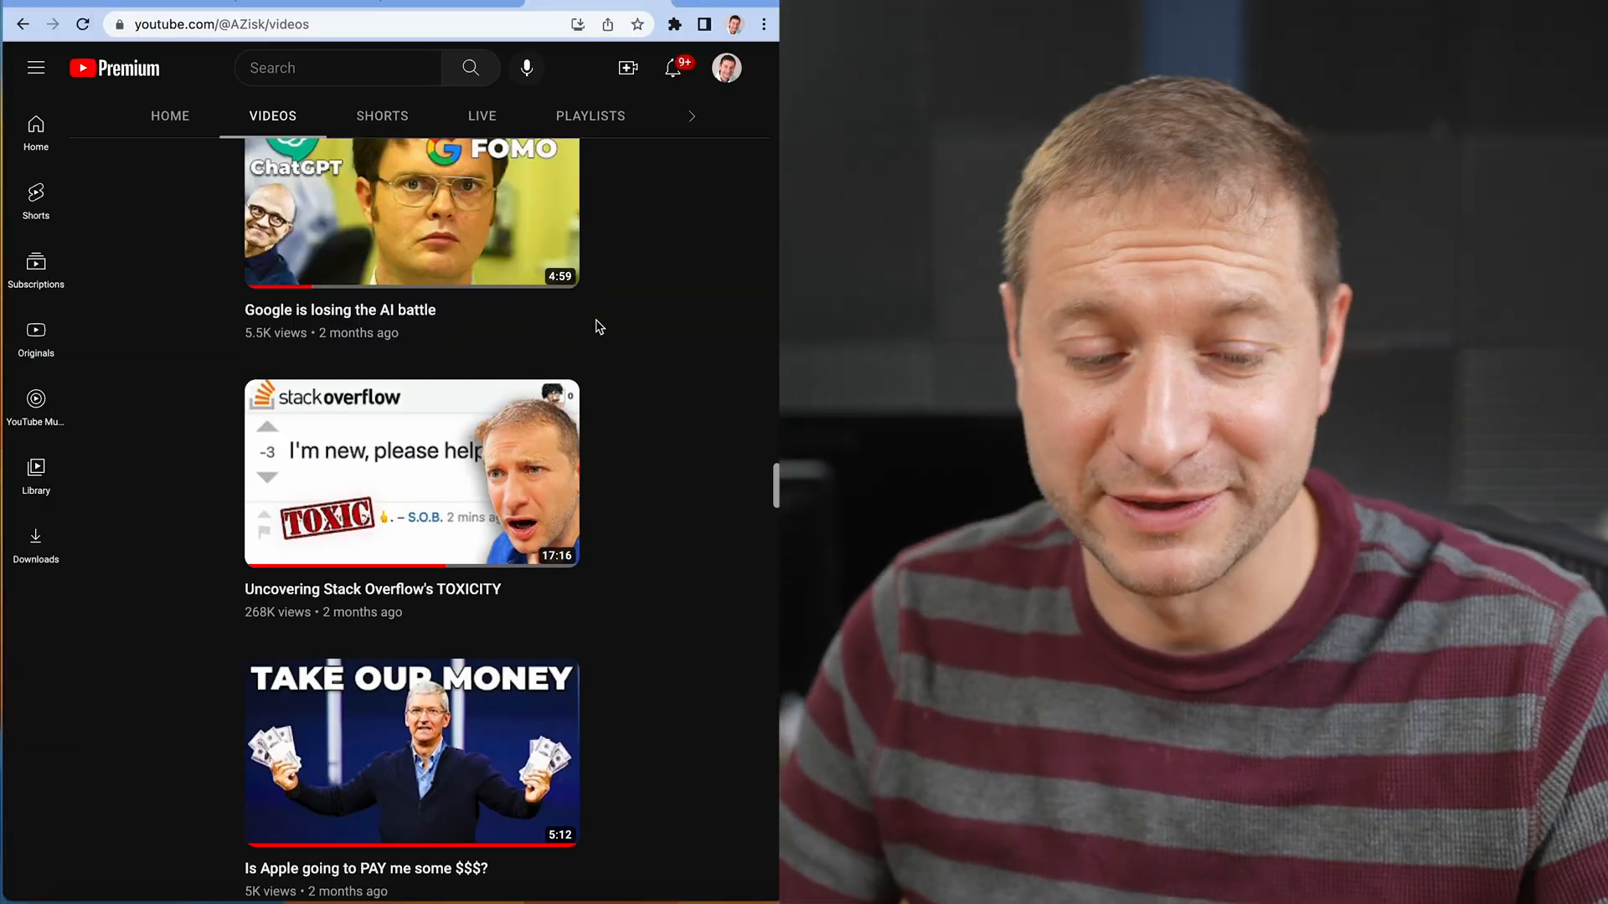
Step: Watch the Stack Overflow toxicity video and browse its comment section
click(412, 472)
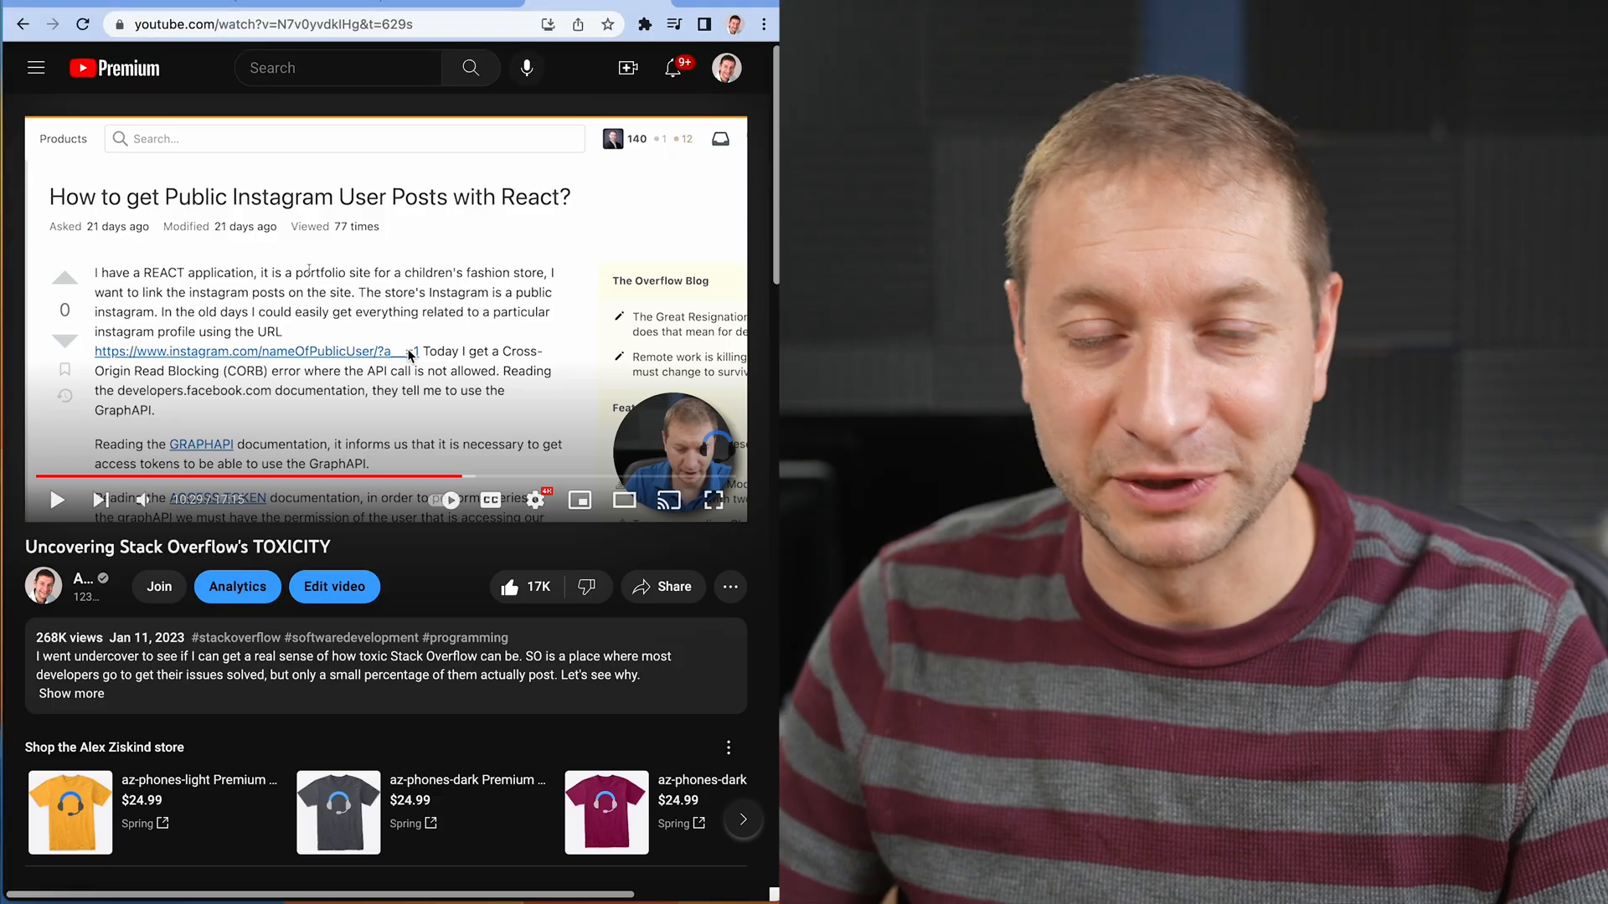
double_click(144, 546)
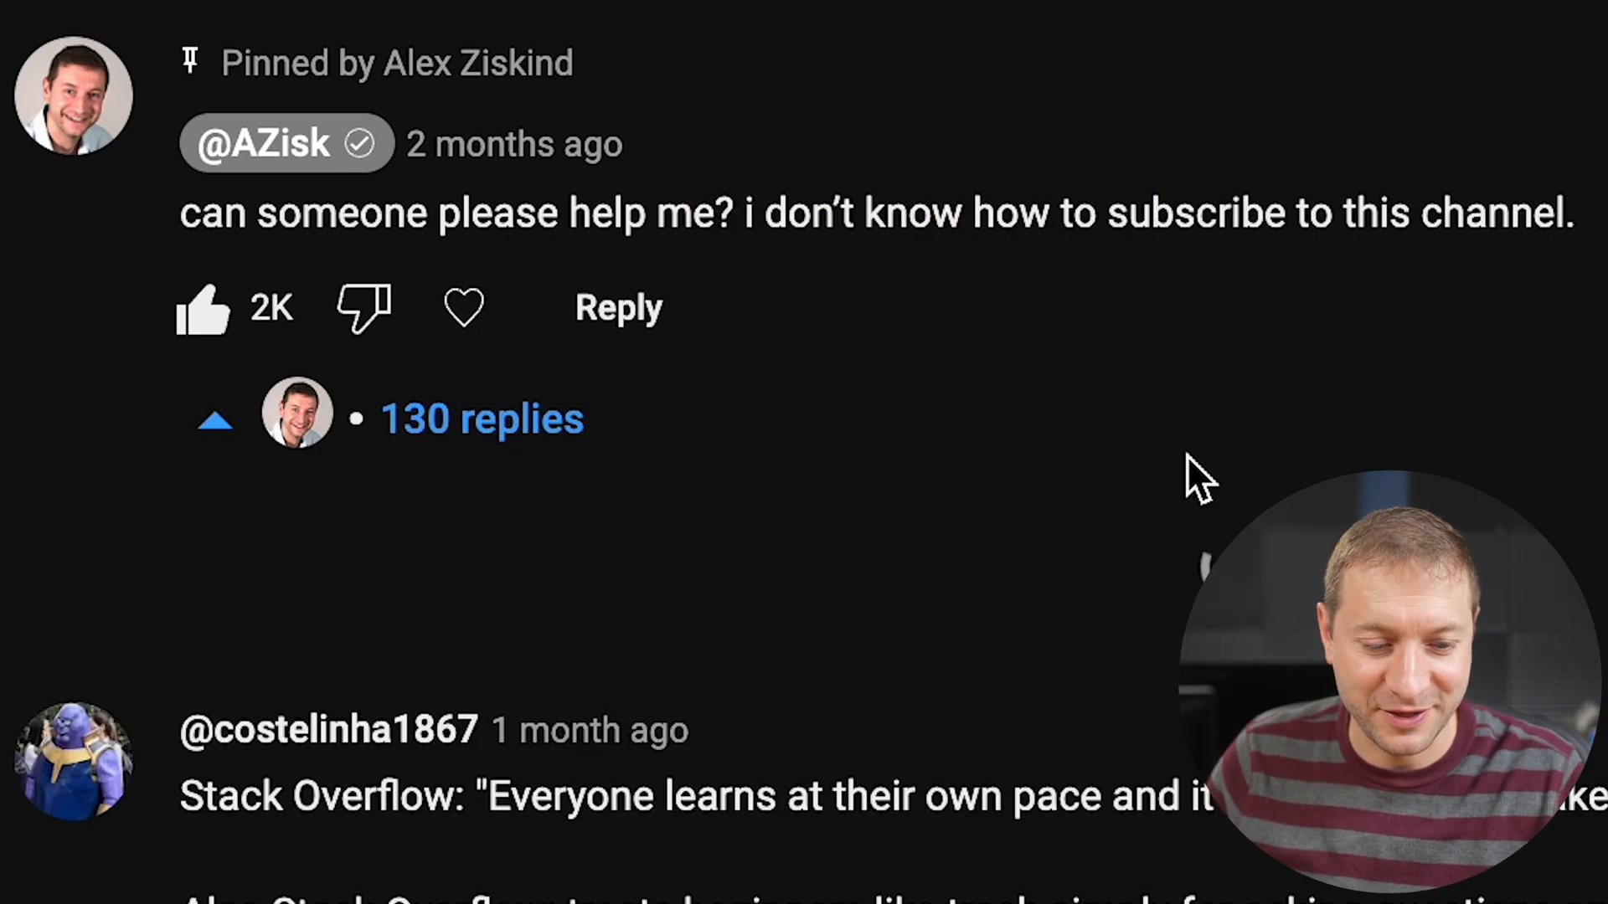
scroll(down, 3)
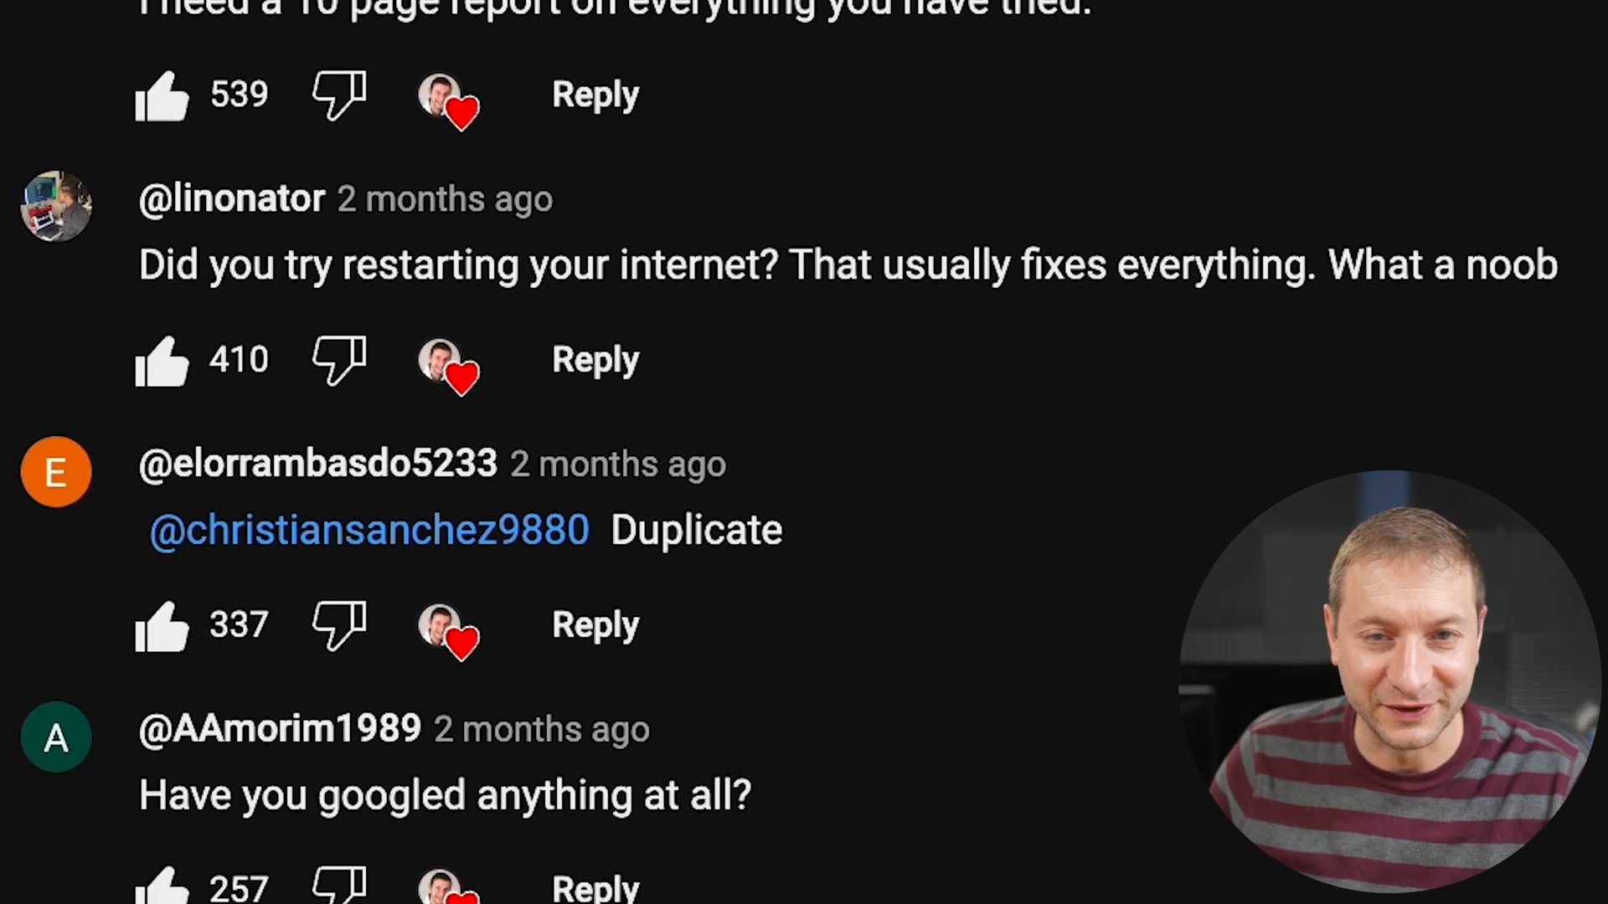
scroll(down, 3)
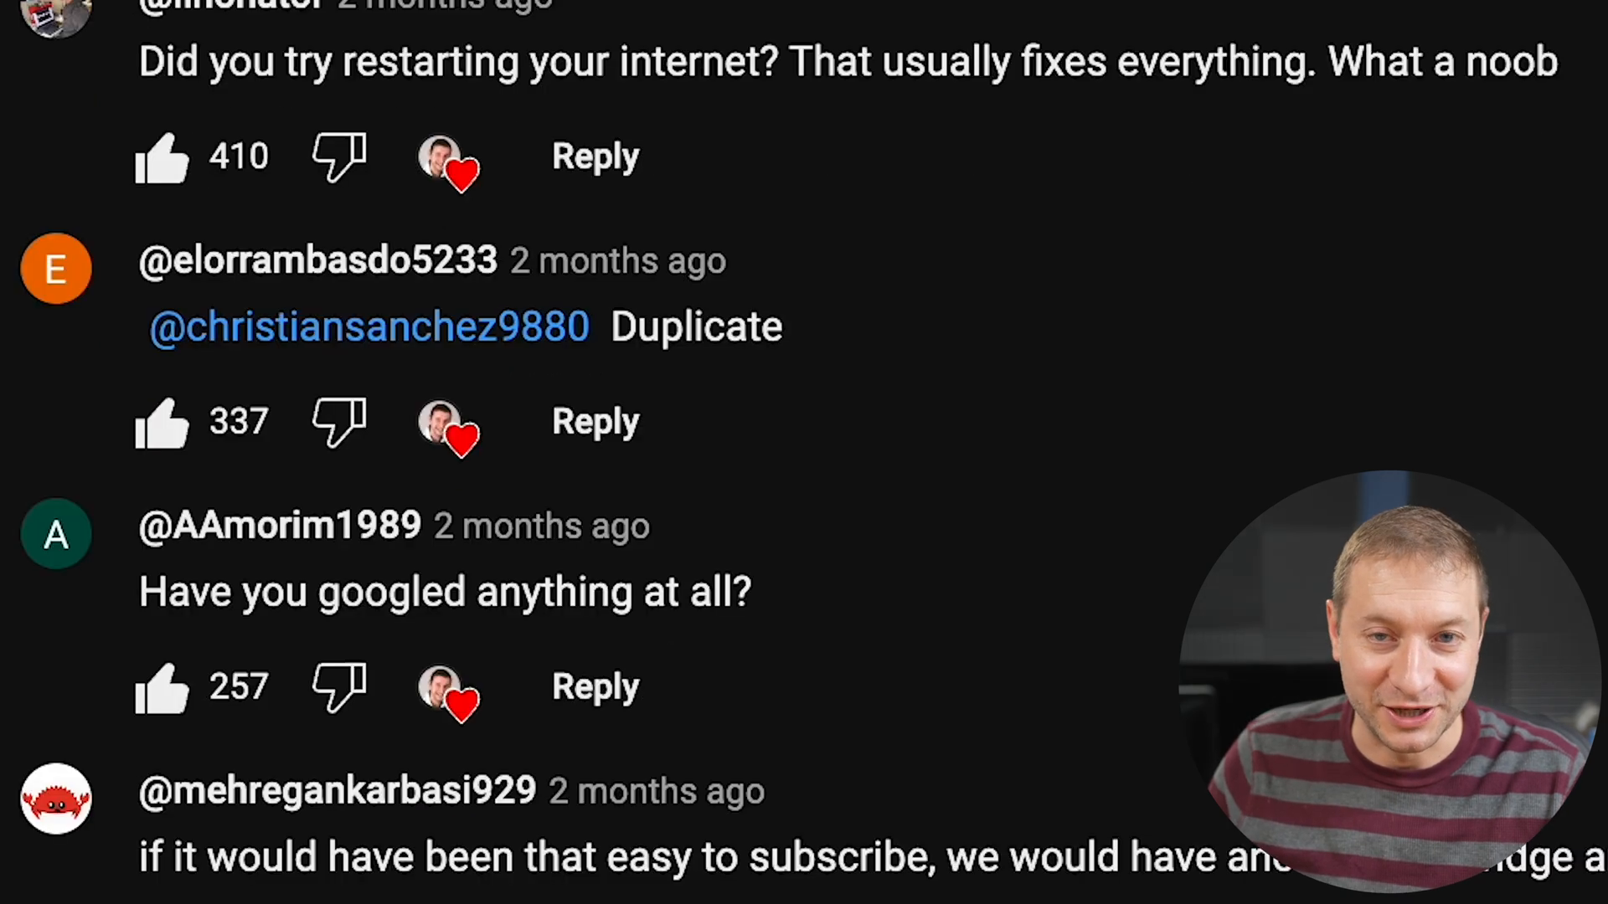
scroll(down, 3)
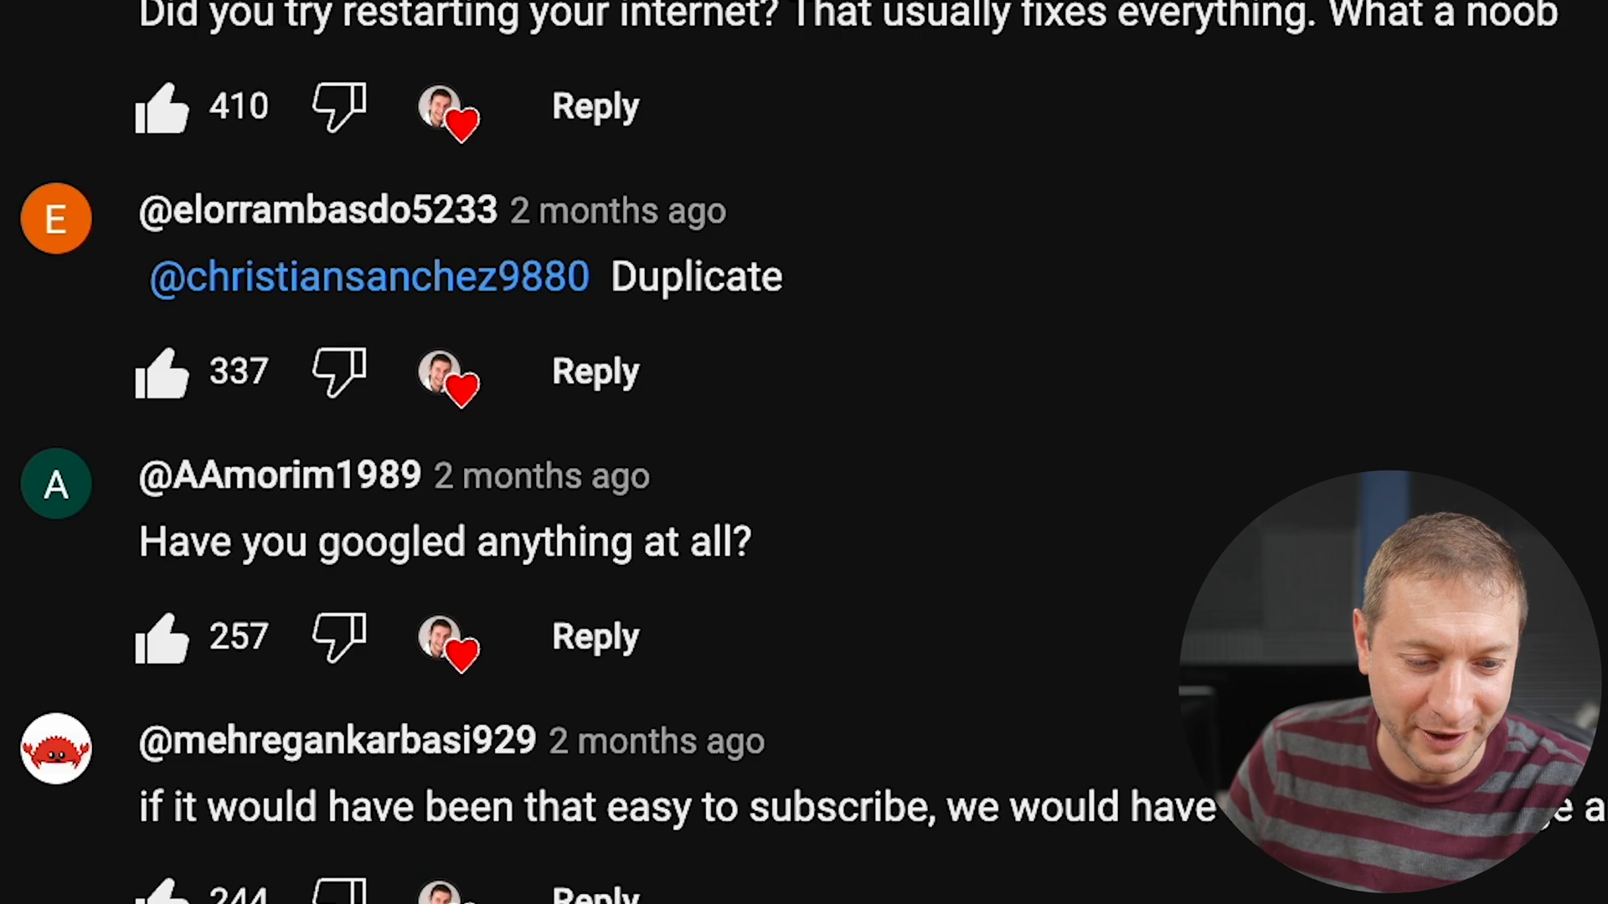
scroll(down, 3)
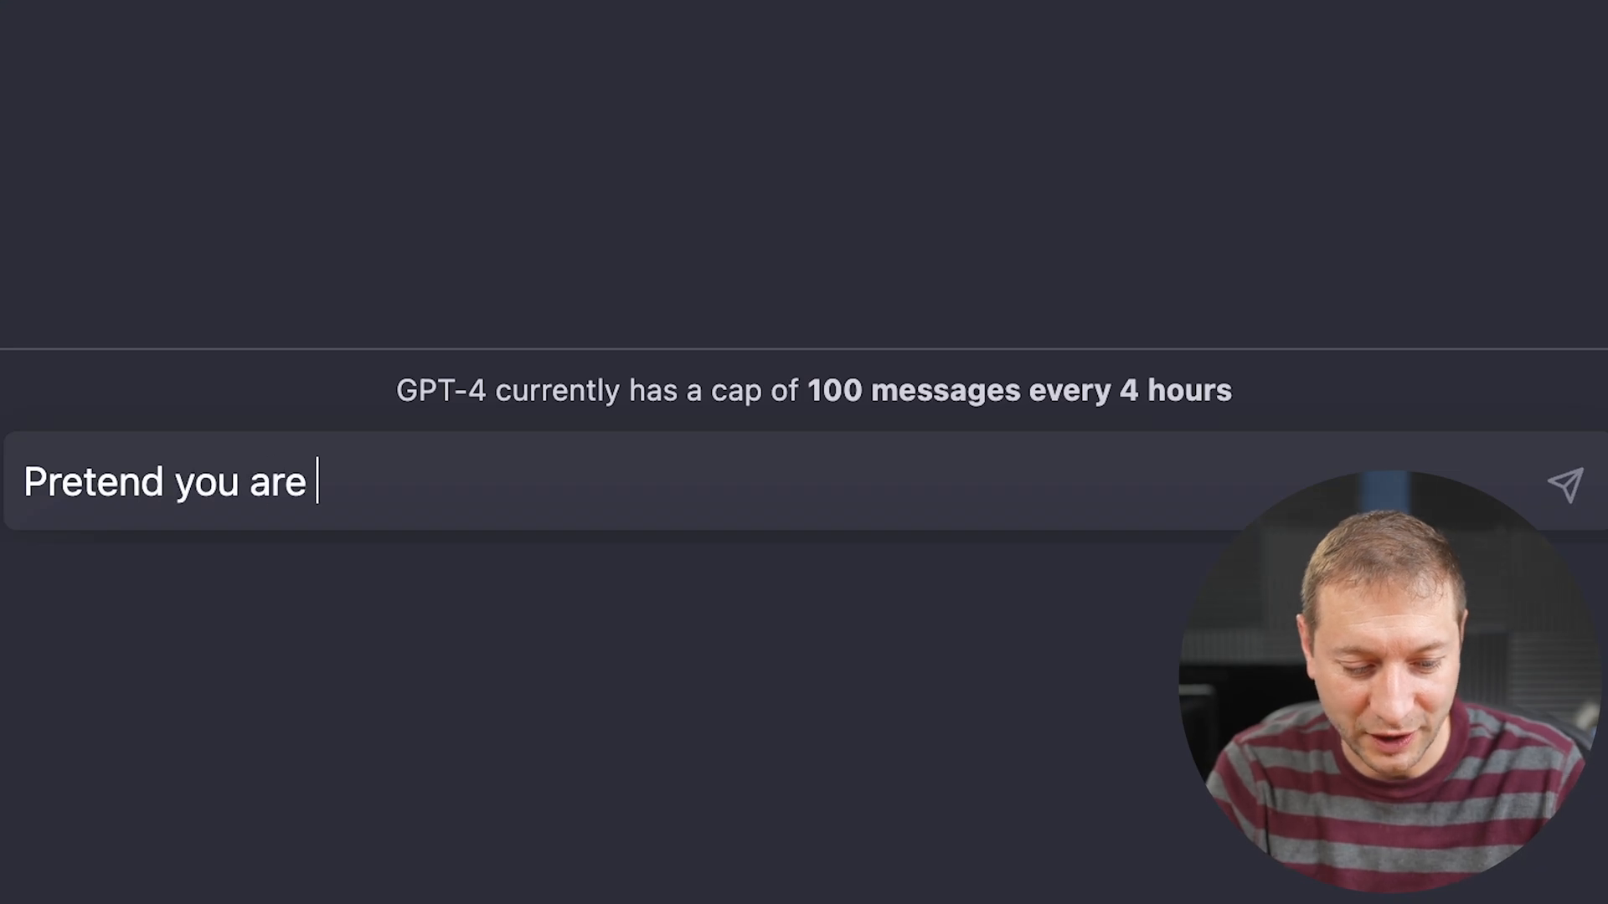
Step: Ask ChatGPT, as a Stack Overflow moderator, to answer "I'm new to React, where do I begin"
text(a stackover)
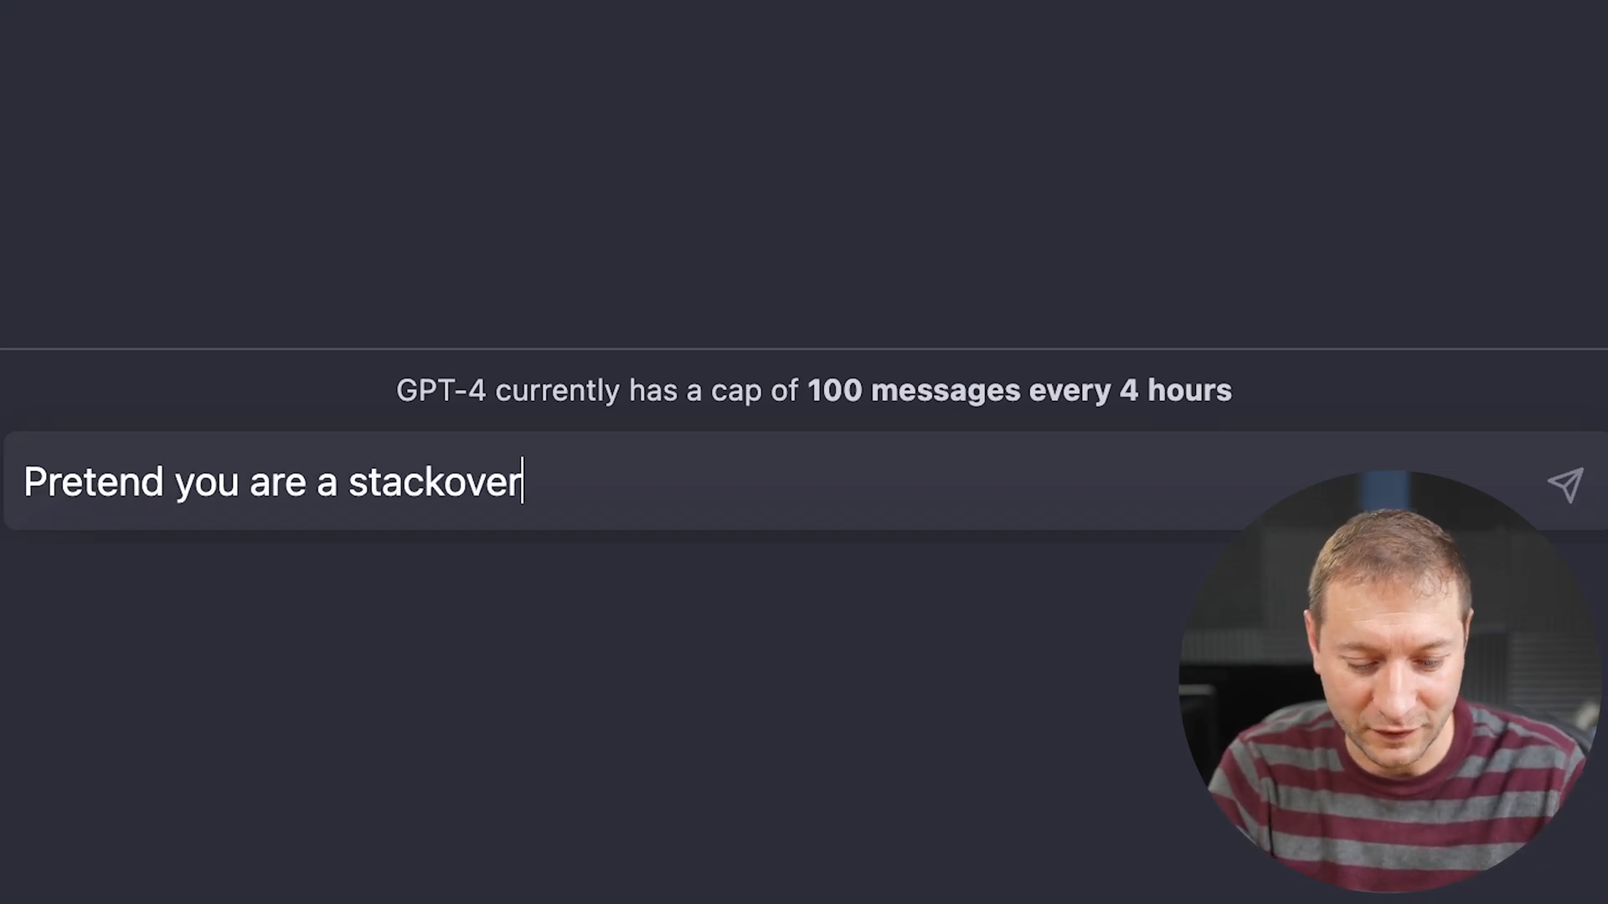
text(flow moderator. How would you answer this)
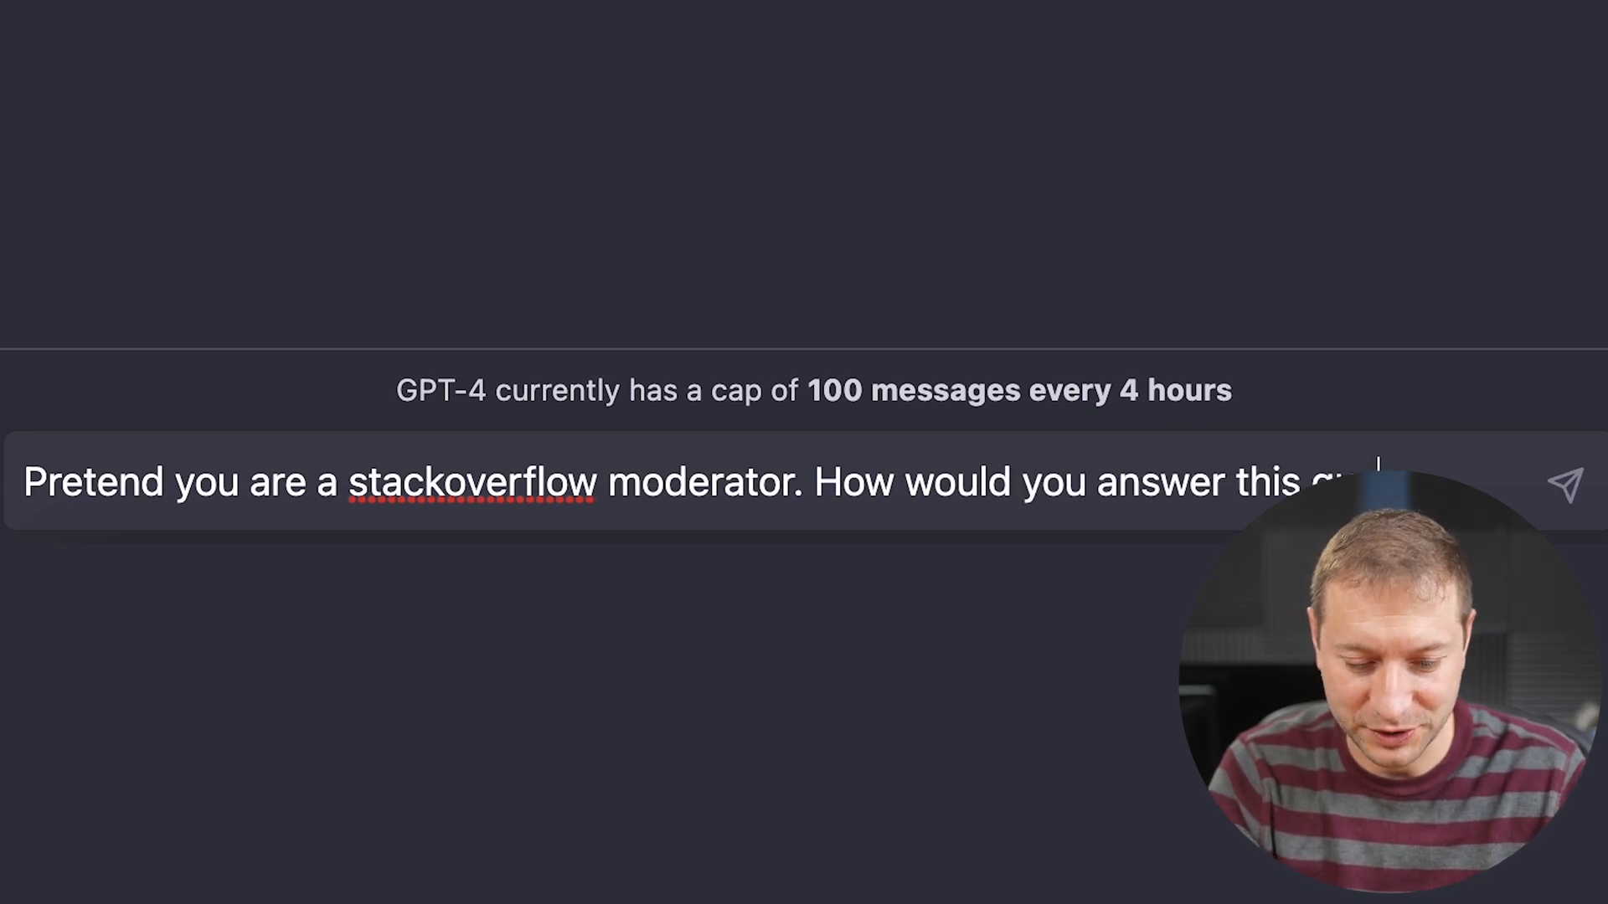
text(question: "I'm new to React, where do I begin")
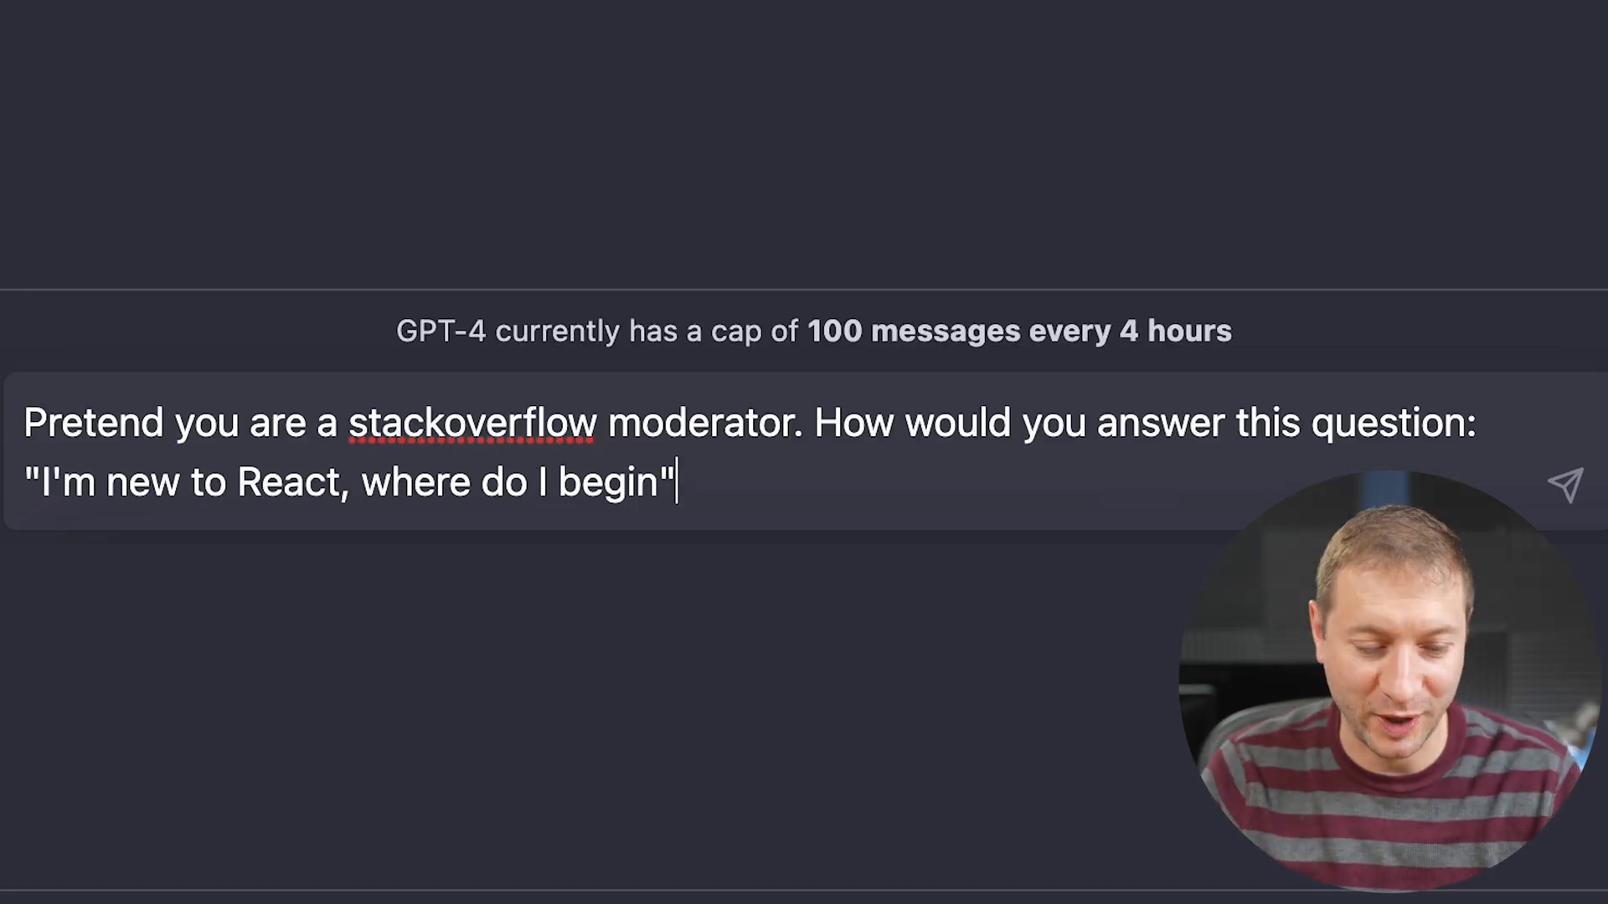
click(1568, 482)
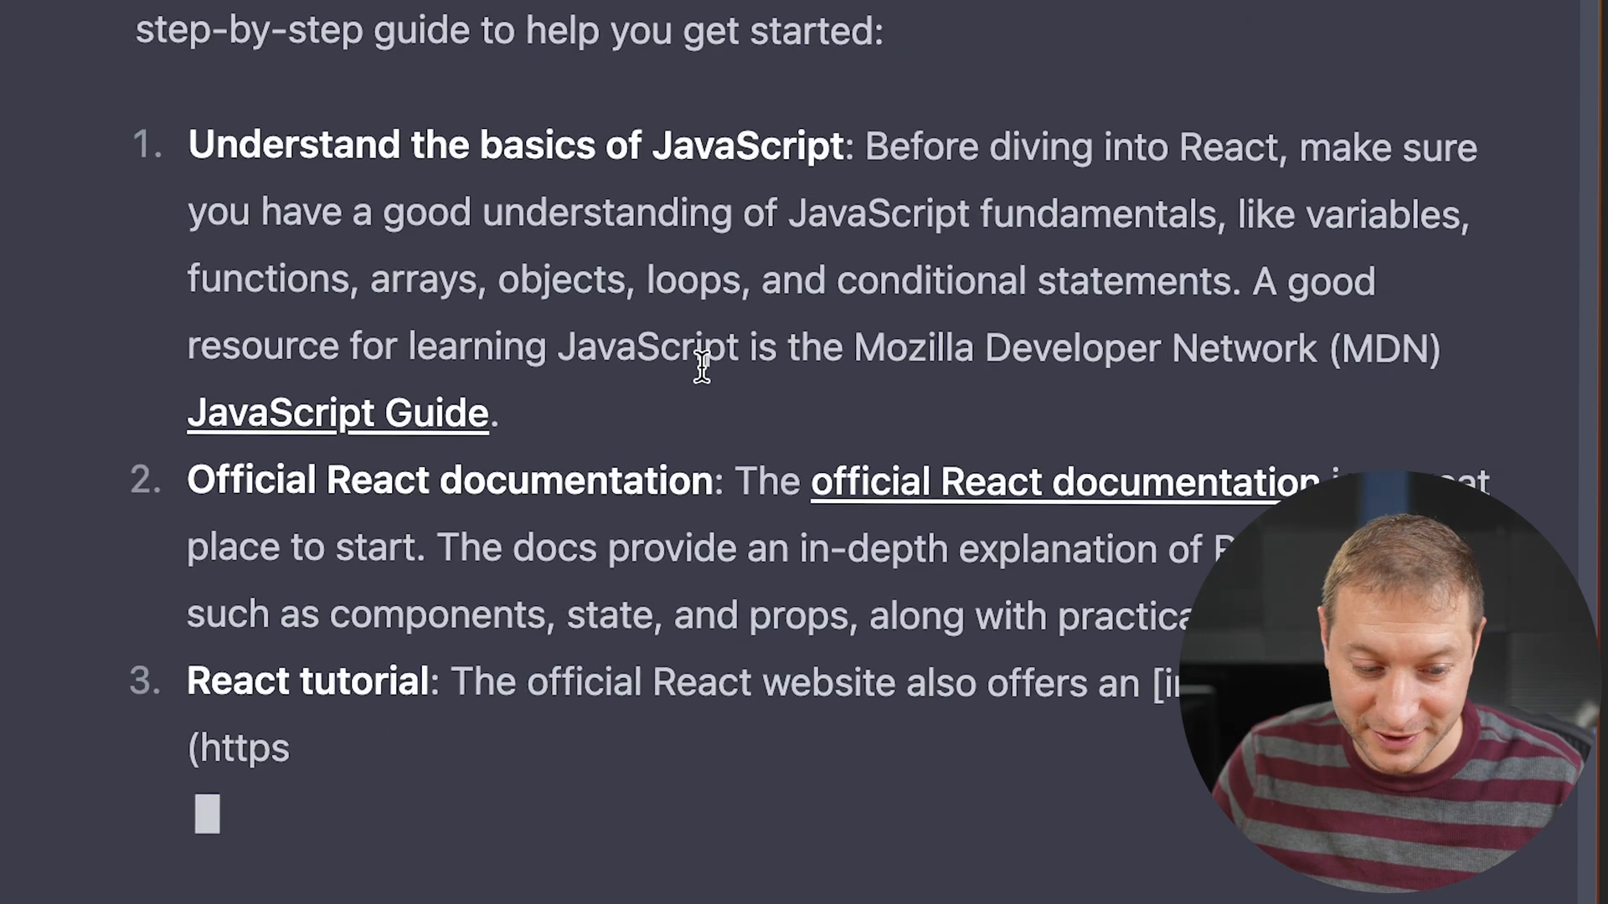
Step: Read through the seven-step React learning guide and resource list in the reply
scroll(down, 3)
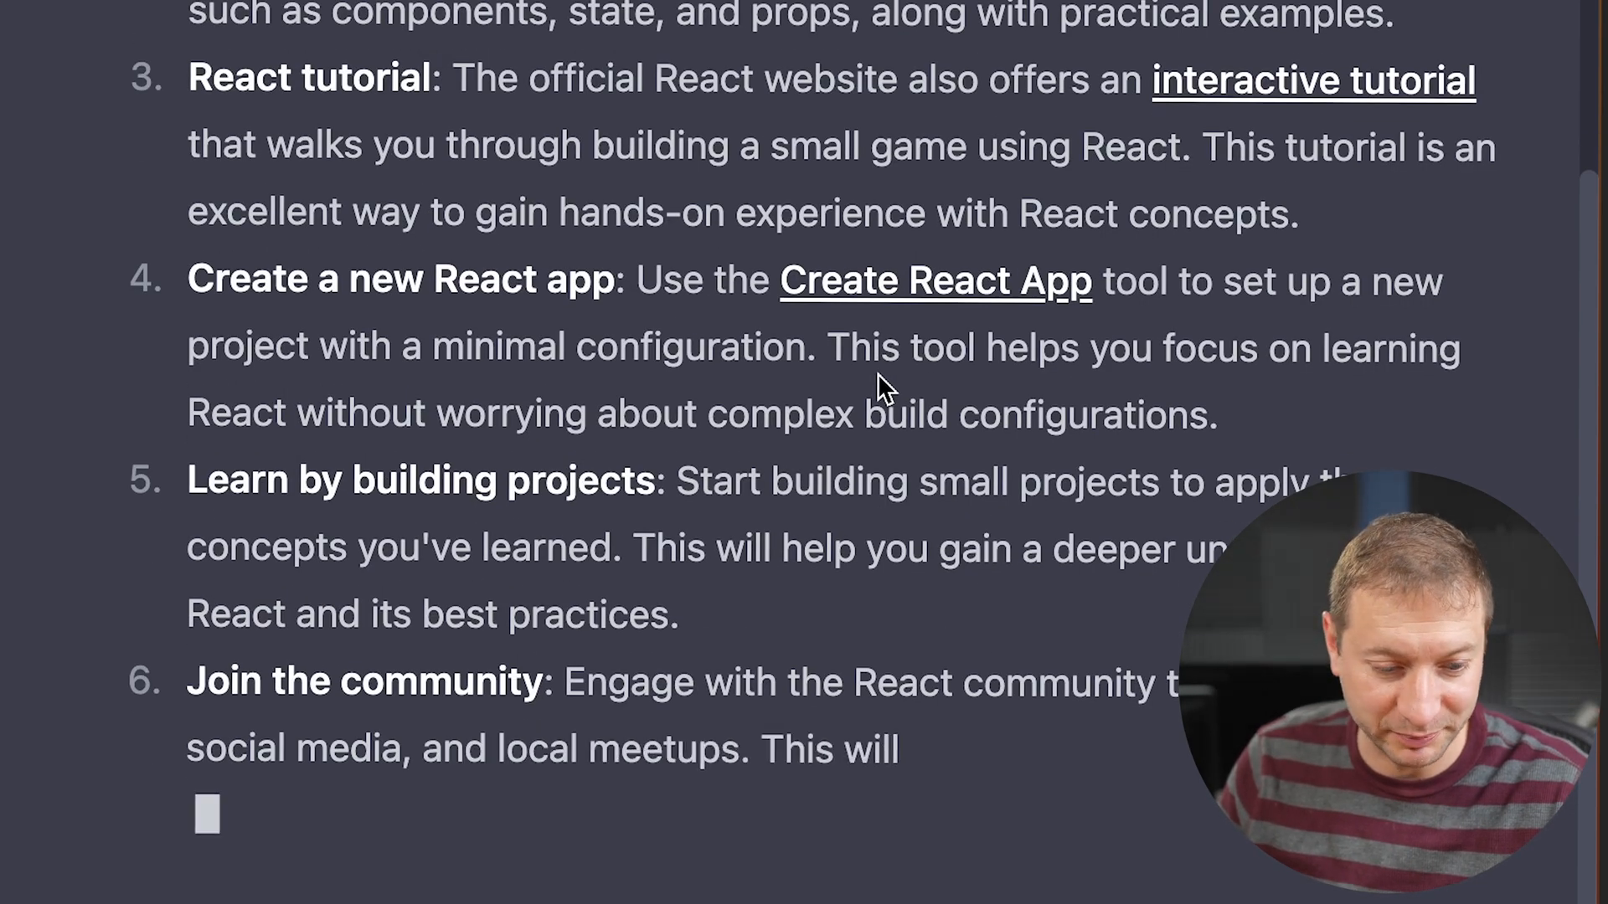
scroll(down, 3)
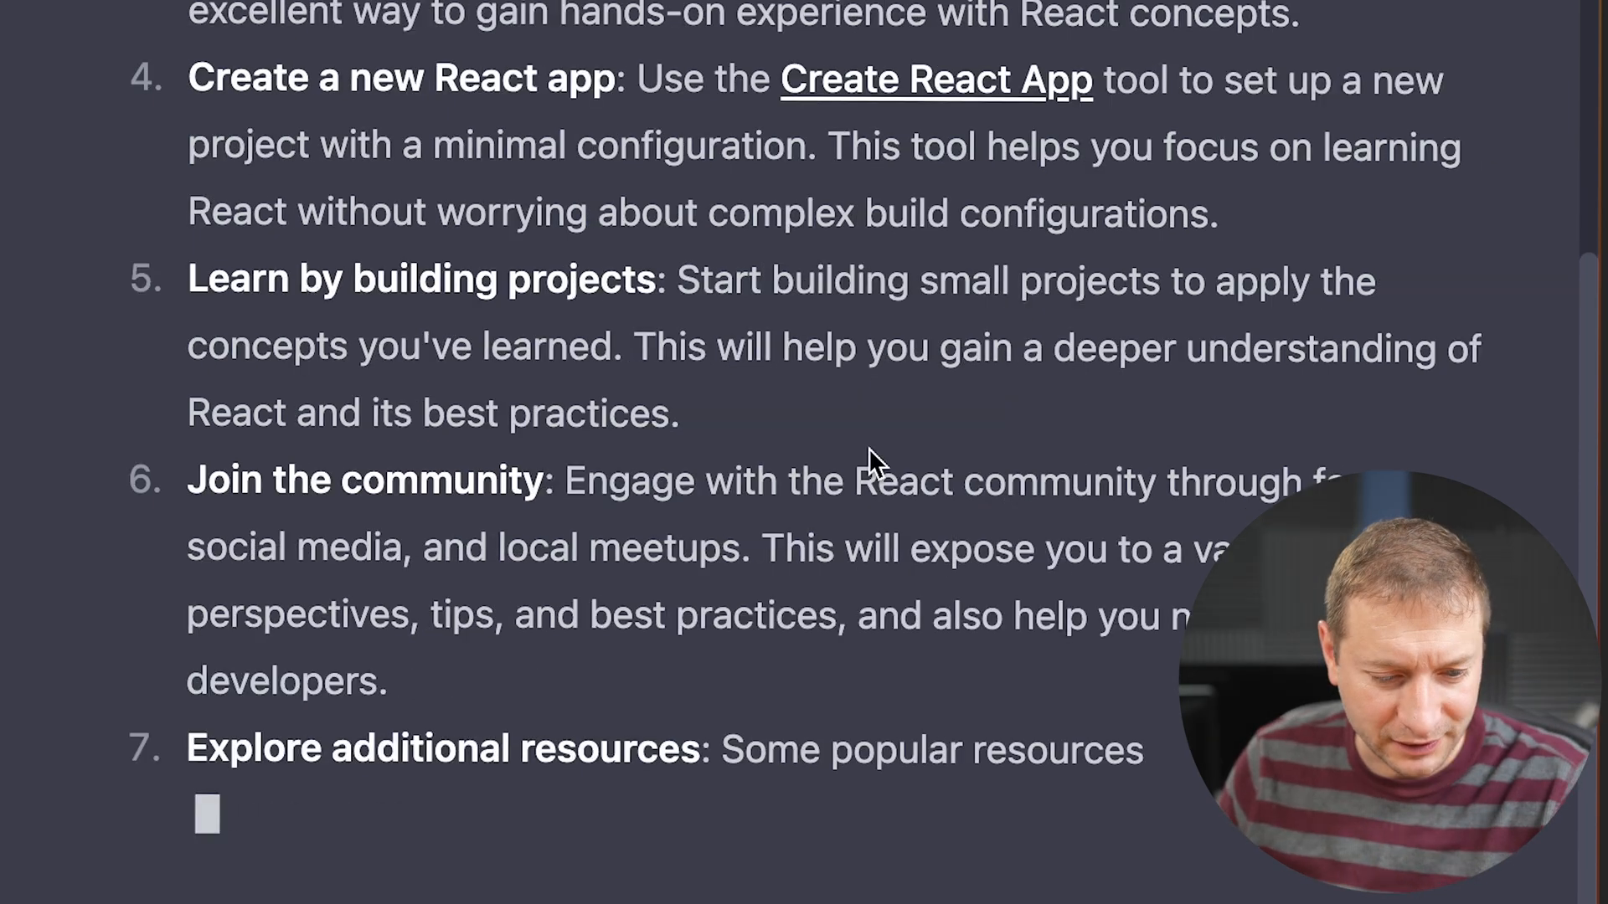
scroll(down, 3)
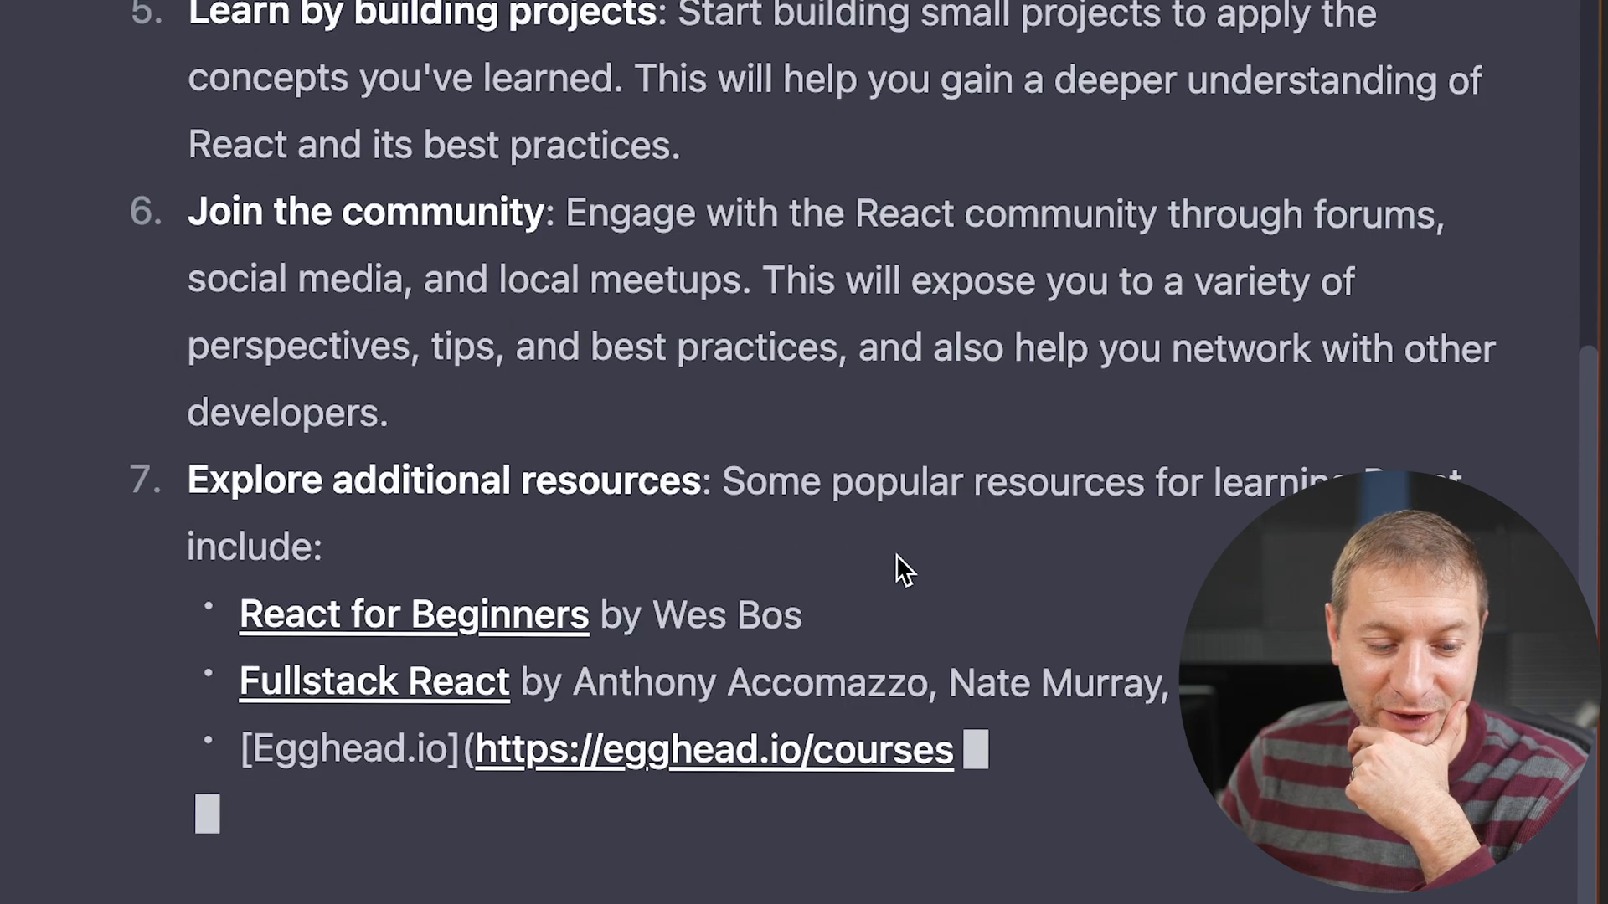
scroll(down, 3)
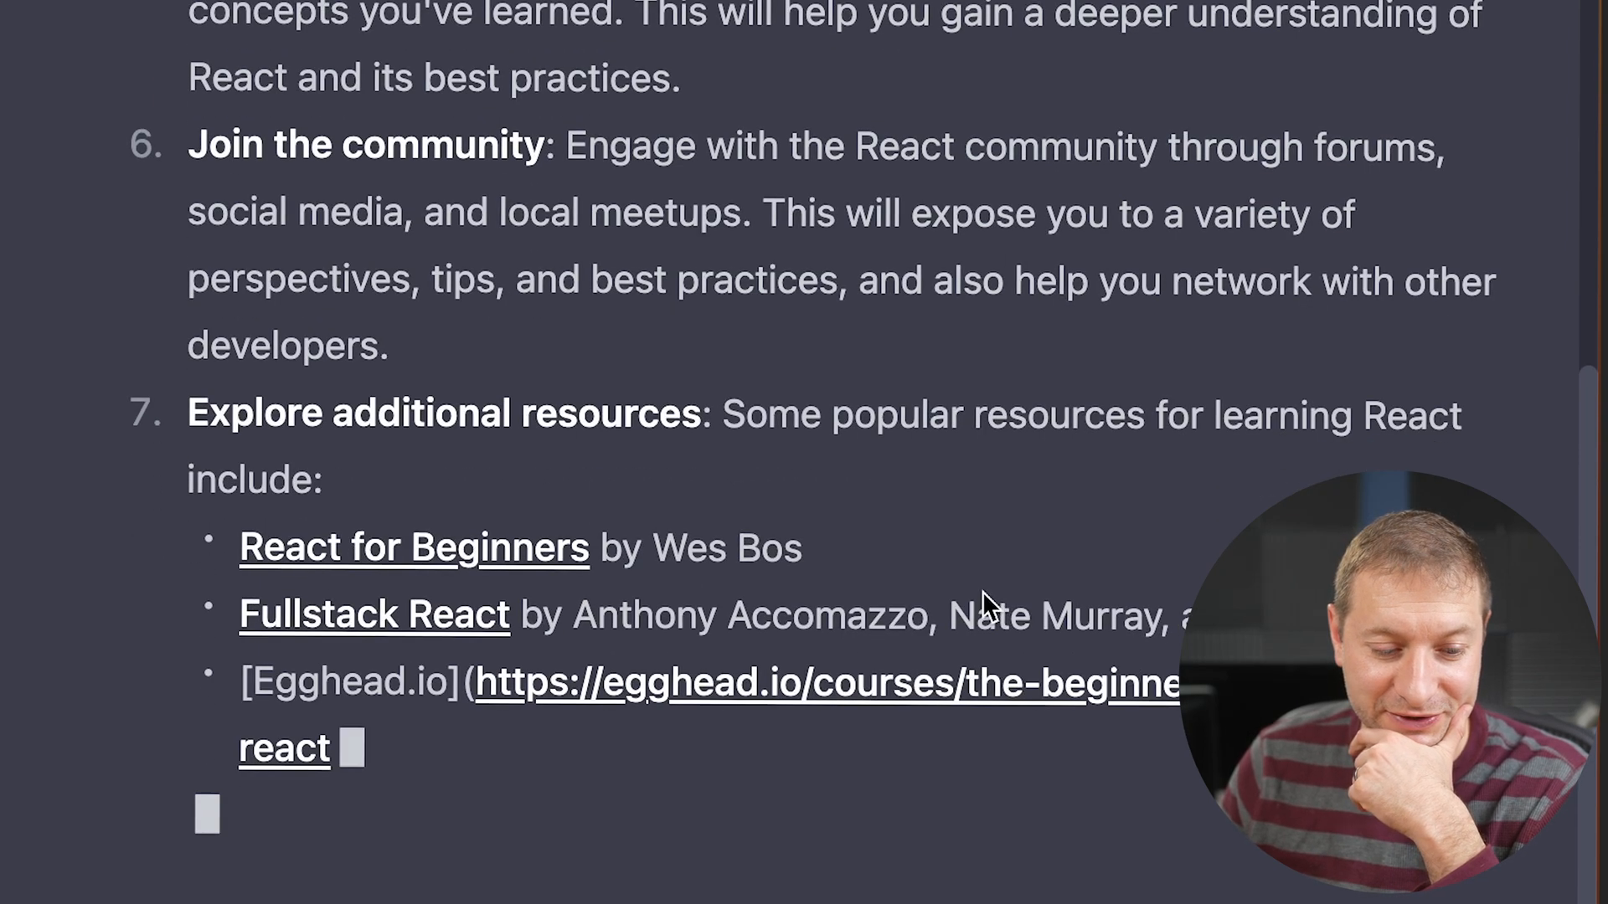
scroll(down, 3)
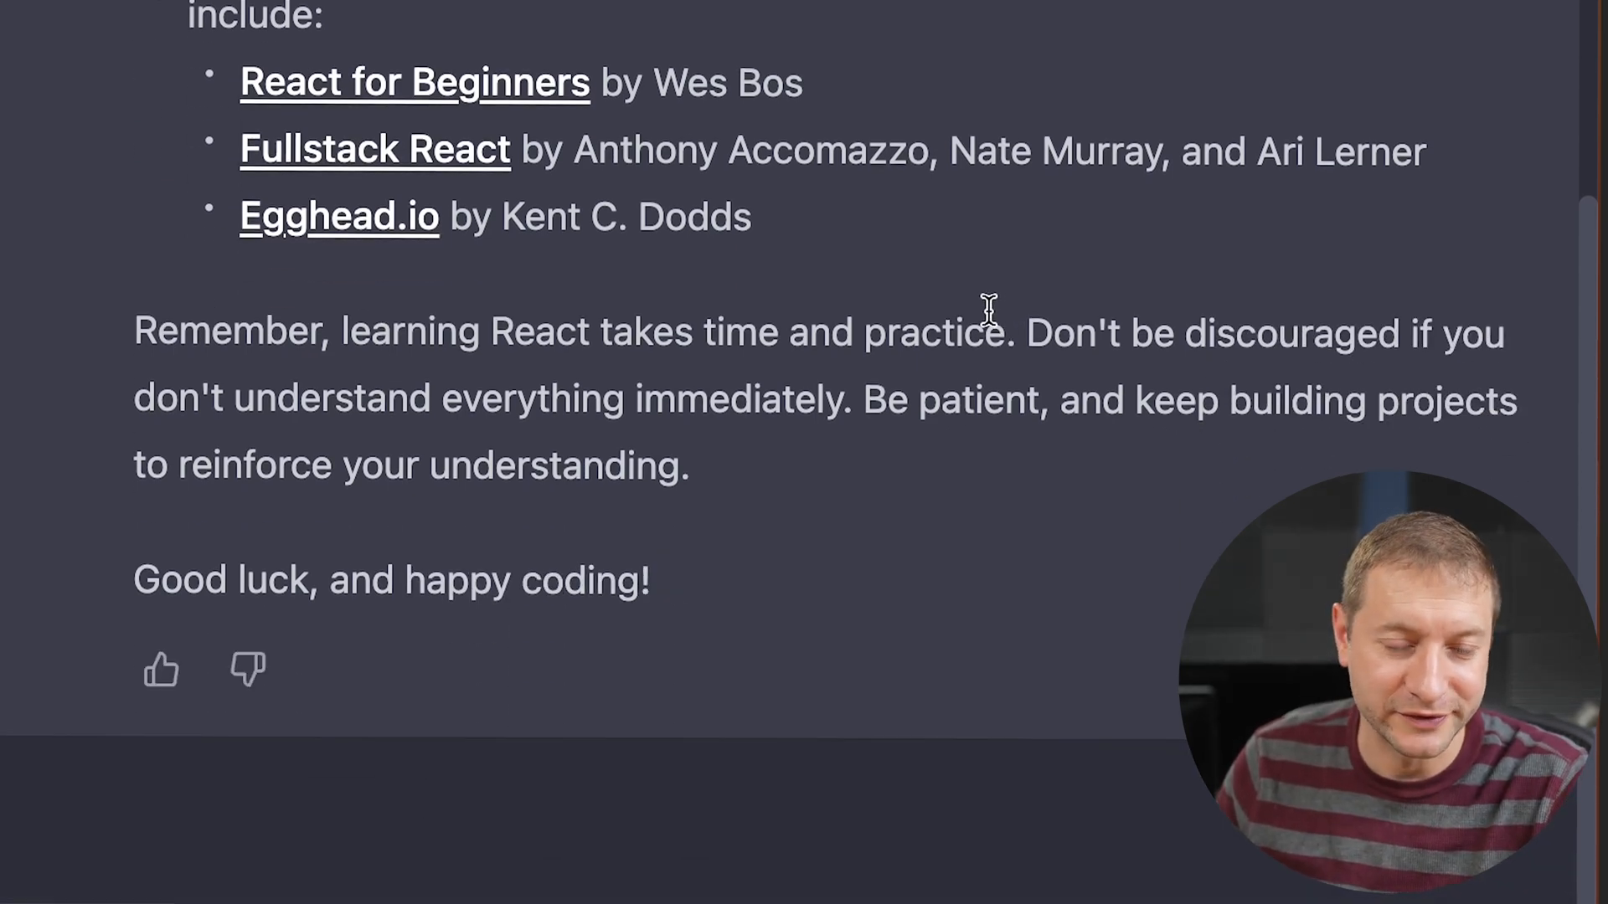